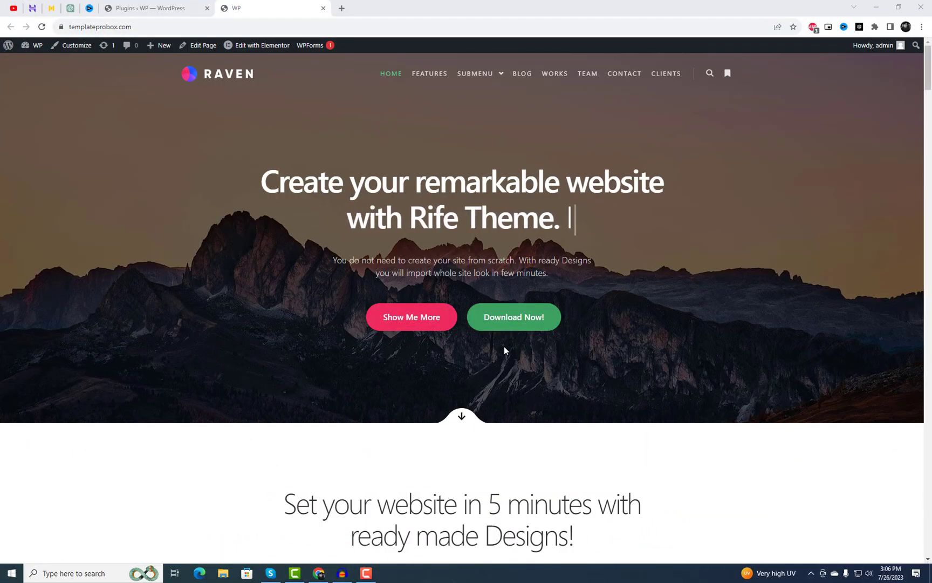
Search 'Sina Extension for Elementor' in Add Plugins, install it and activate it
click(152, 9)
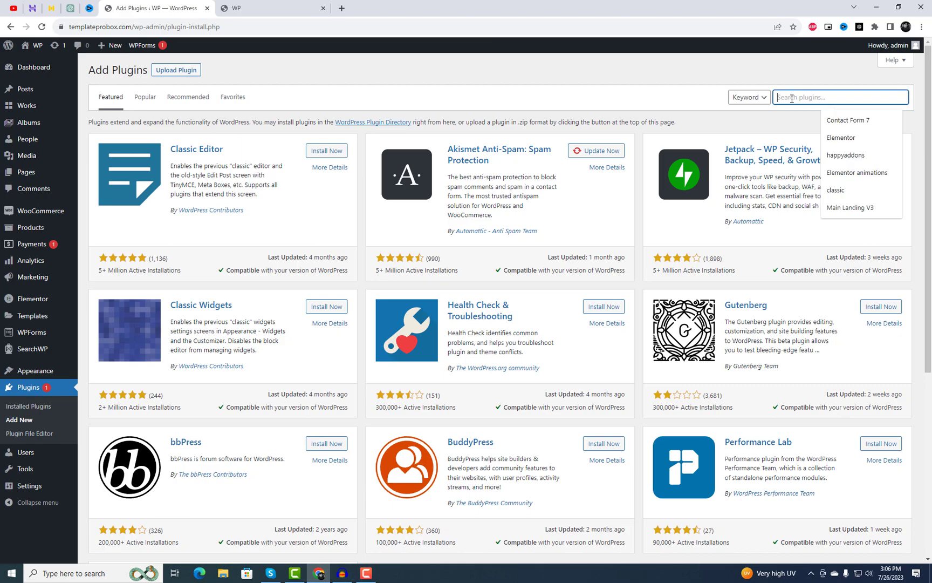
text(Sina Extension for Elementor)
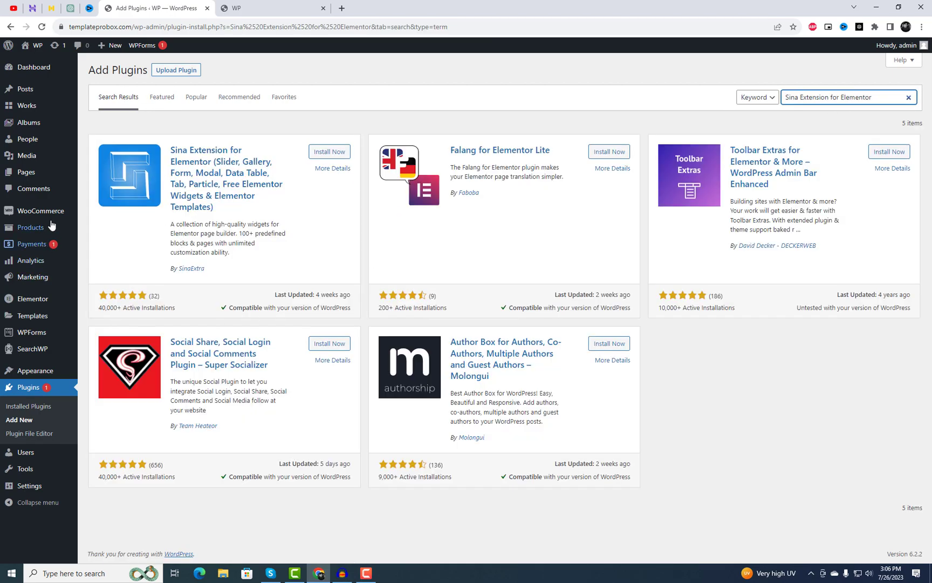
click(329, 151)
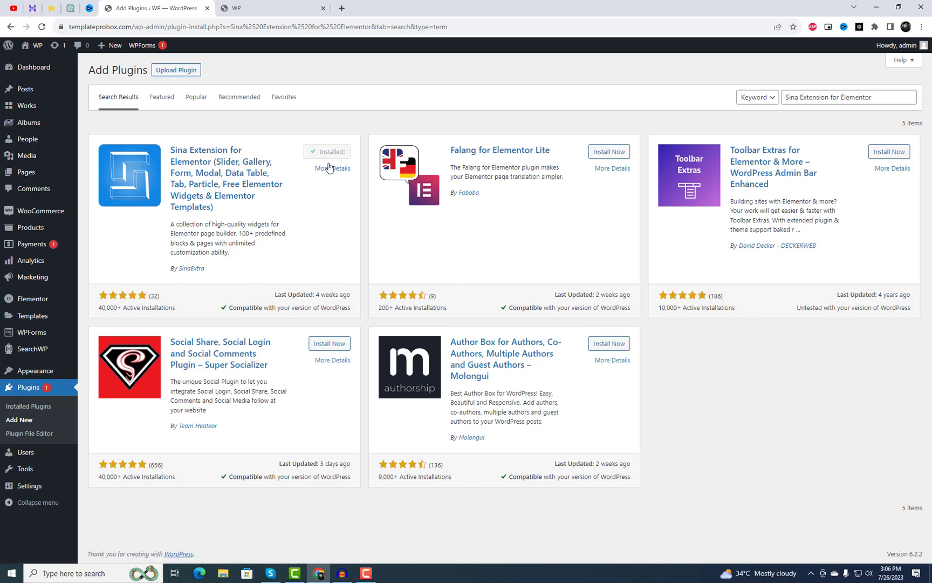
click(328, 151)
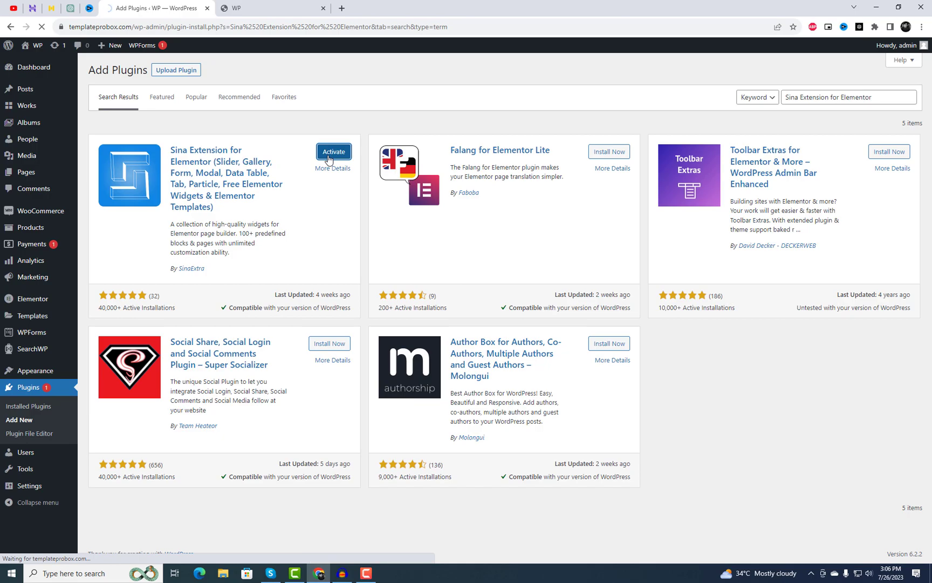
click(334, 151)
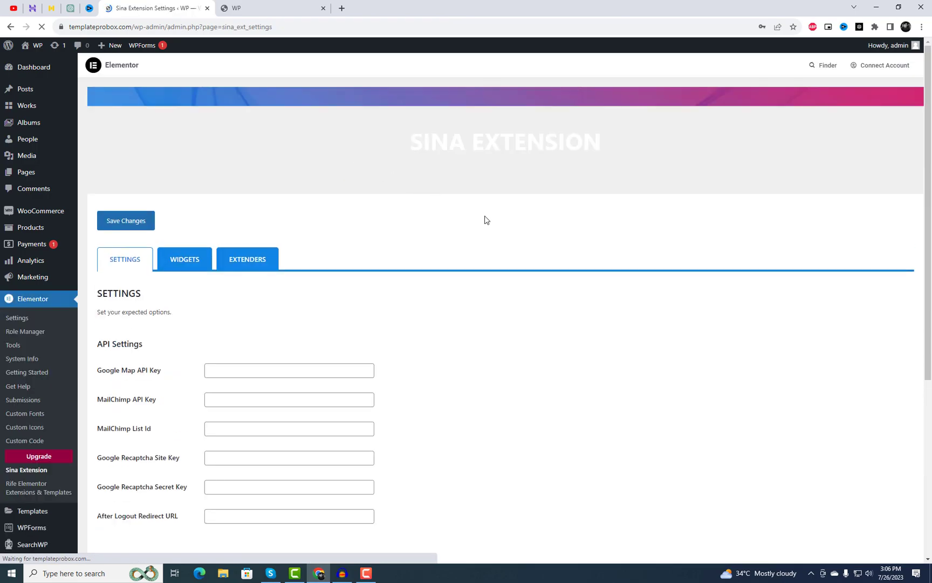
Scroll the Widgets tab's Basic, Advanced and Pro toggles, then return to the Raven homepage
scroll(down, 3)
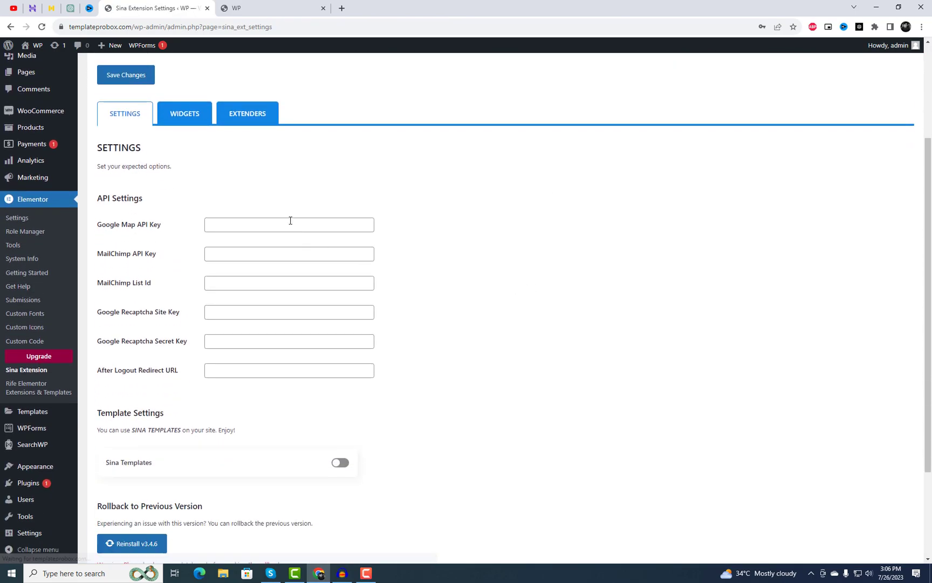
click(184, 113)
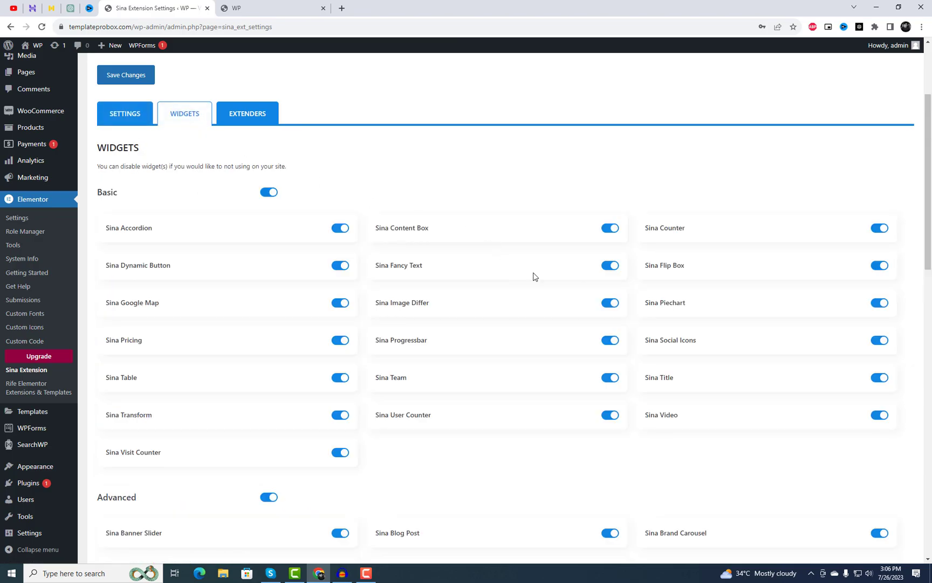
mouse_move(731, 328)
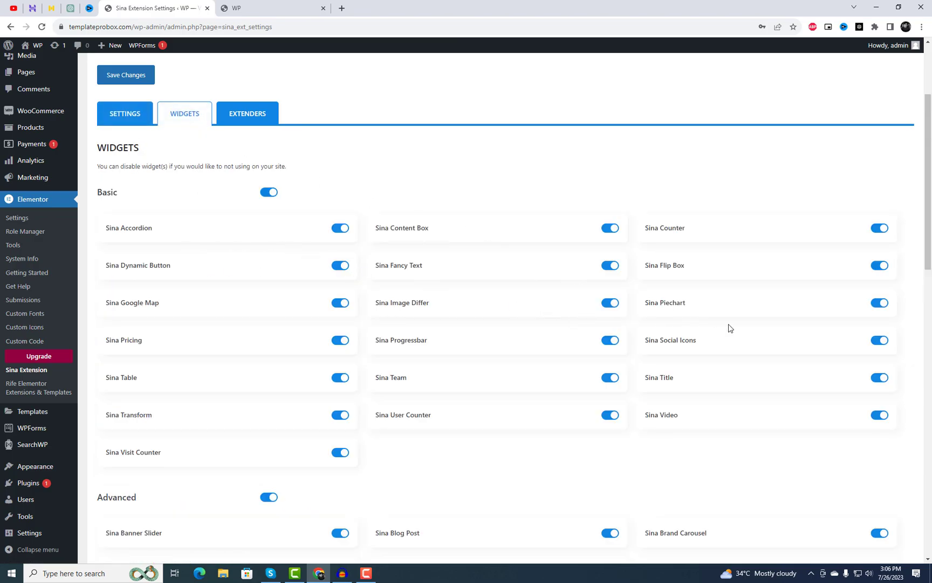
scroll(down, 3)
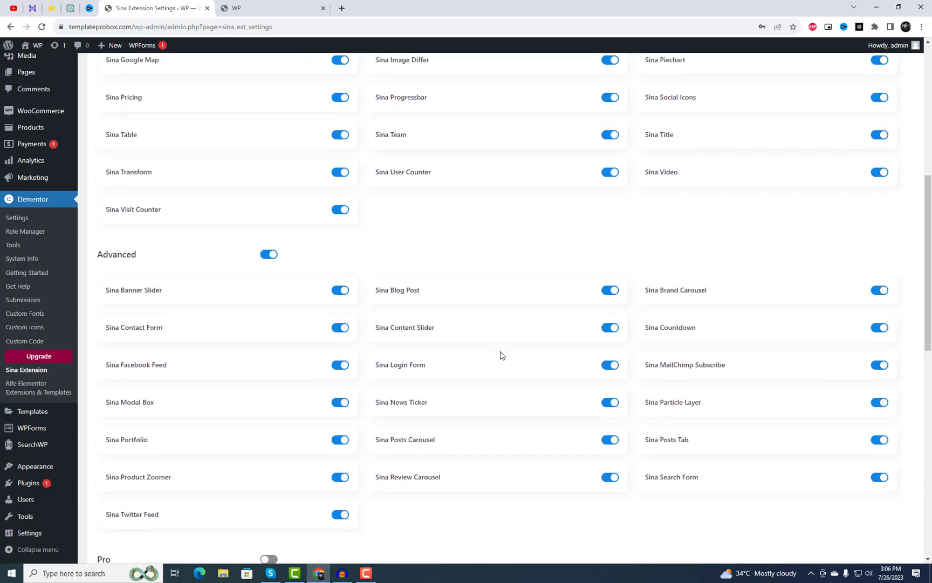
scroll(down, 3)
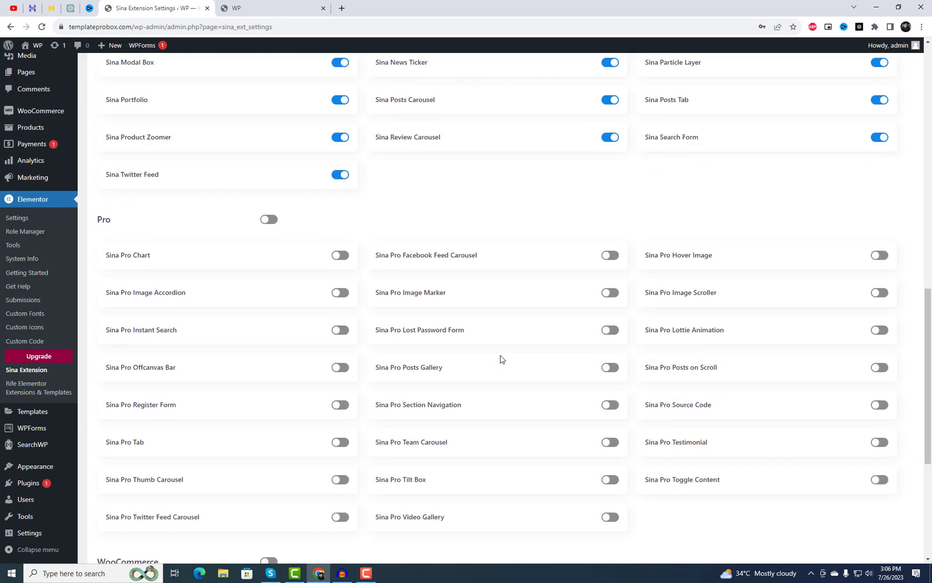
scroll(down, 3)
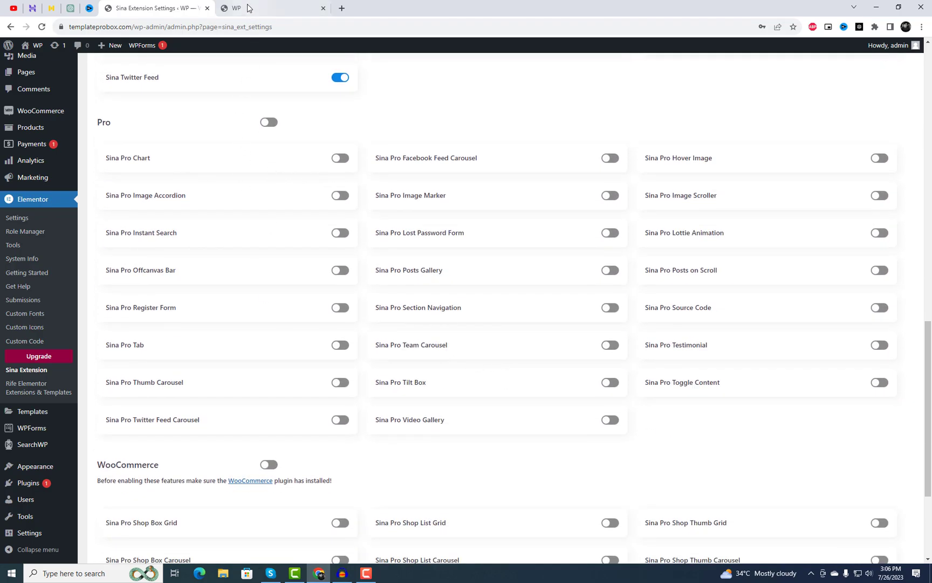
click(236, 9)
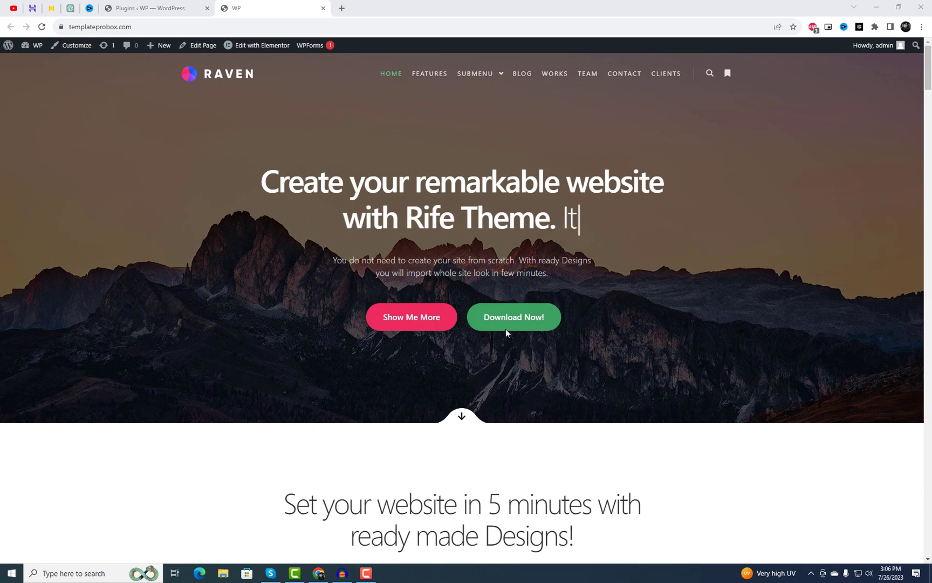
Rerun the 'Sina Extension for Elementor' search, install the plugin and activate it again
click(156, 9)
text(Sina Extension for Elementor)
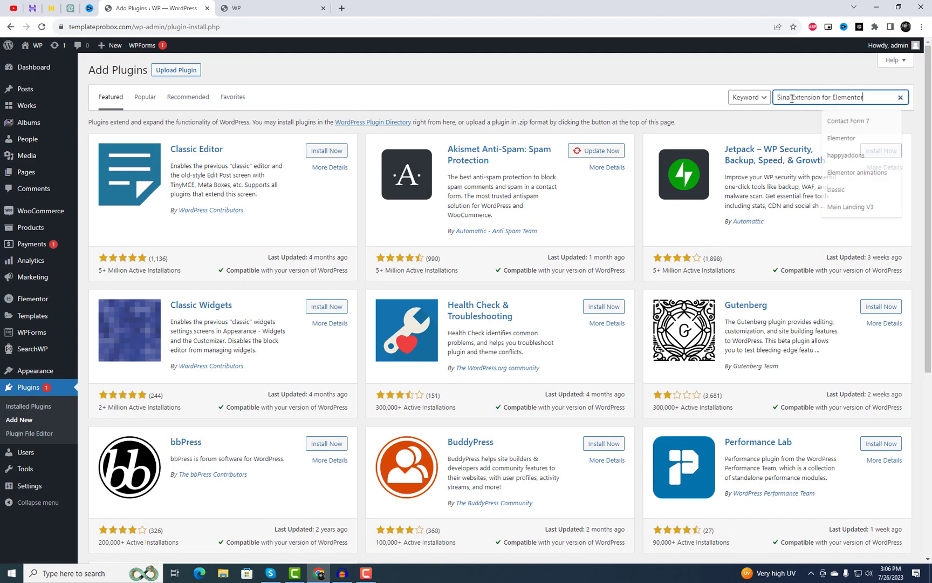
key(Enter)
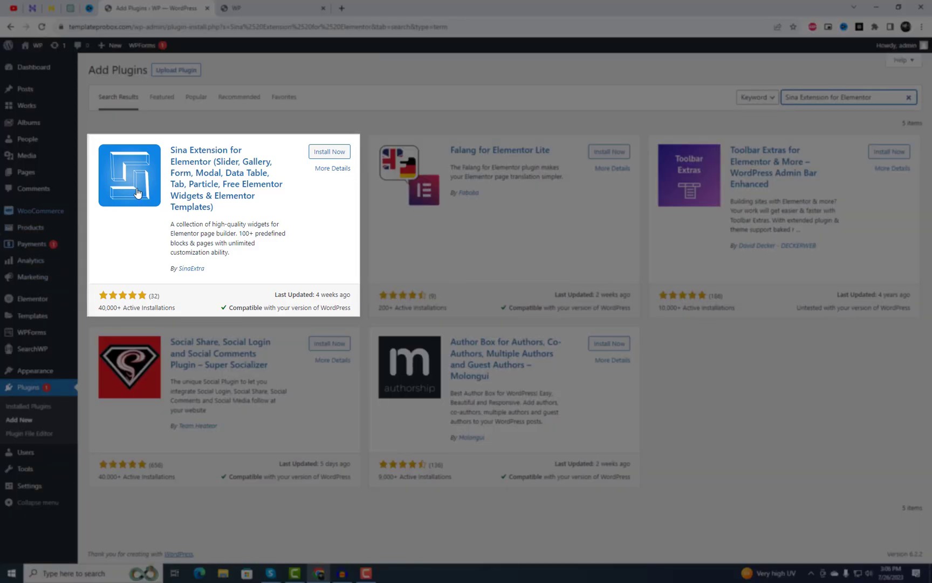
click(329, 151)
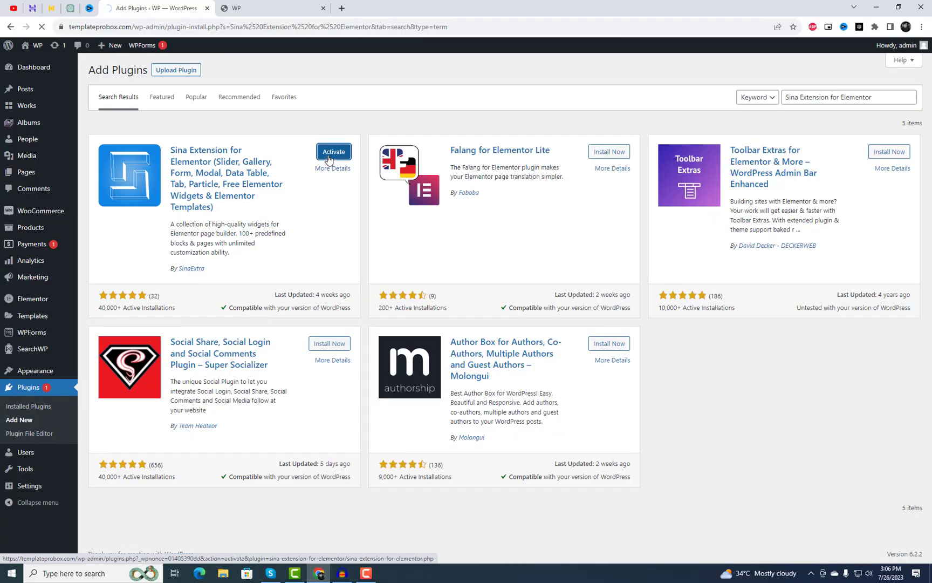
click(334, 151)
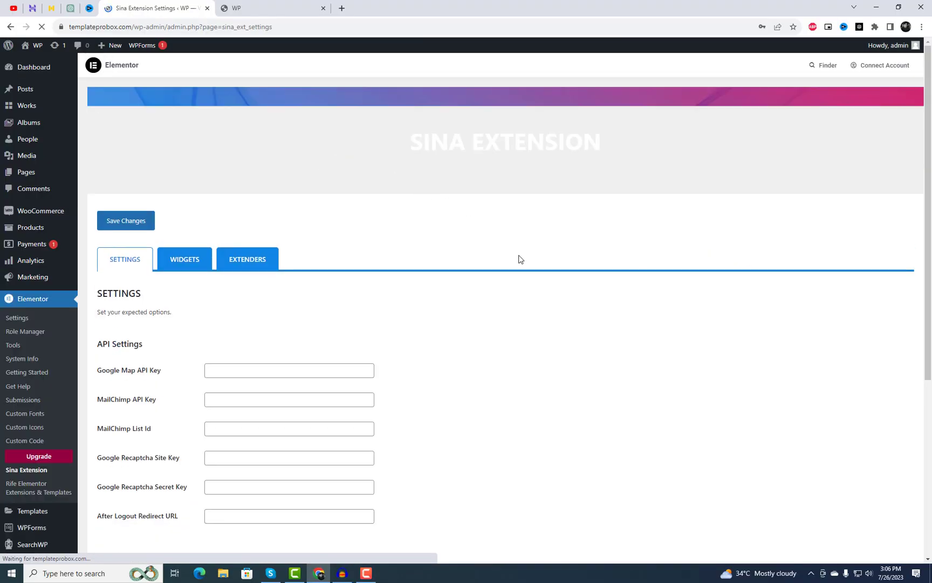
Show the Sina Extension Widgets tab and scroll through its Basic, Advanced and Pro toggles
scroll(down, 3)
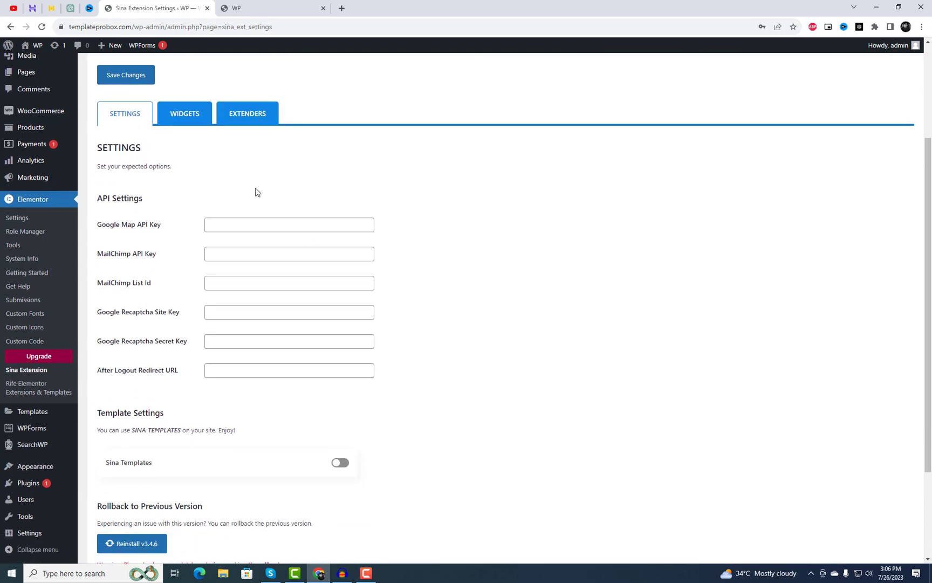
click(184, 114)
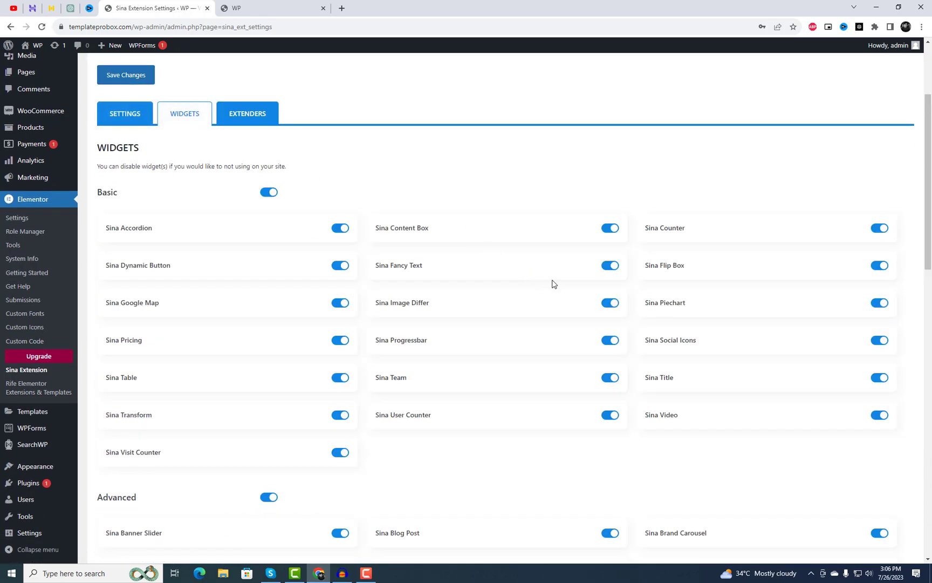
mouse_move(752, 328)
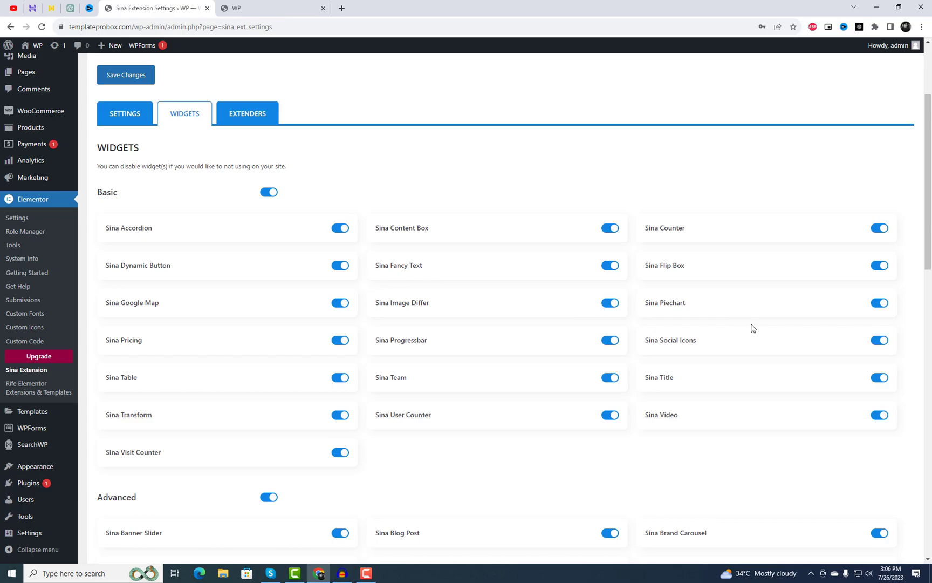
scroll(down, 3)
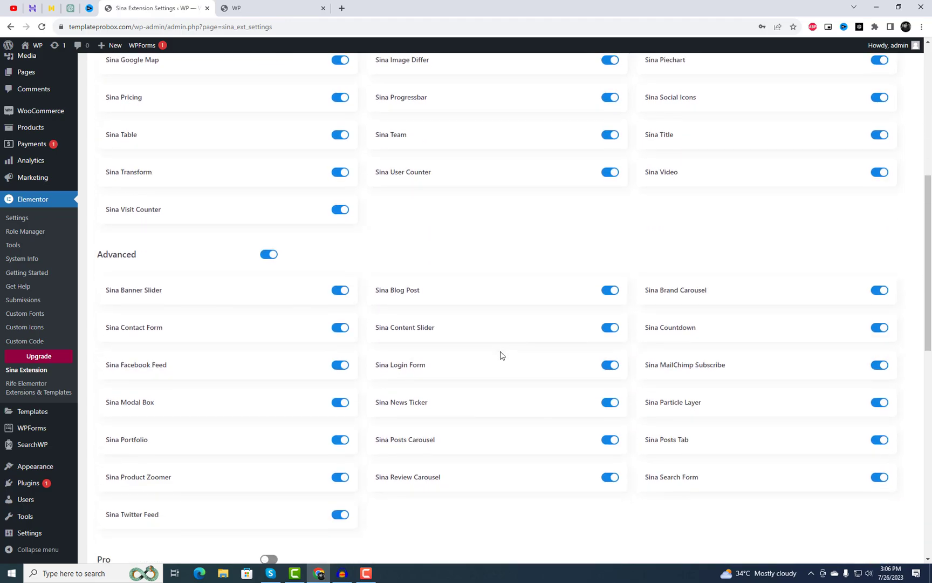
scroll(down, 3)
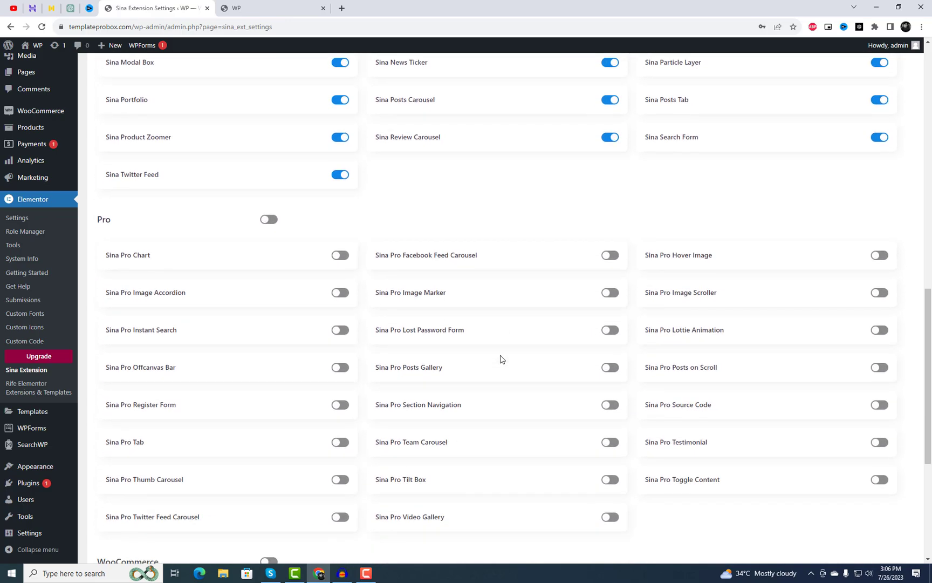
scroll(down, 3)
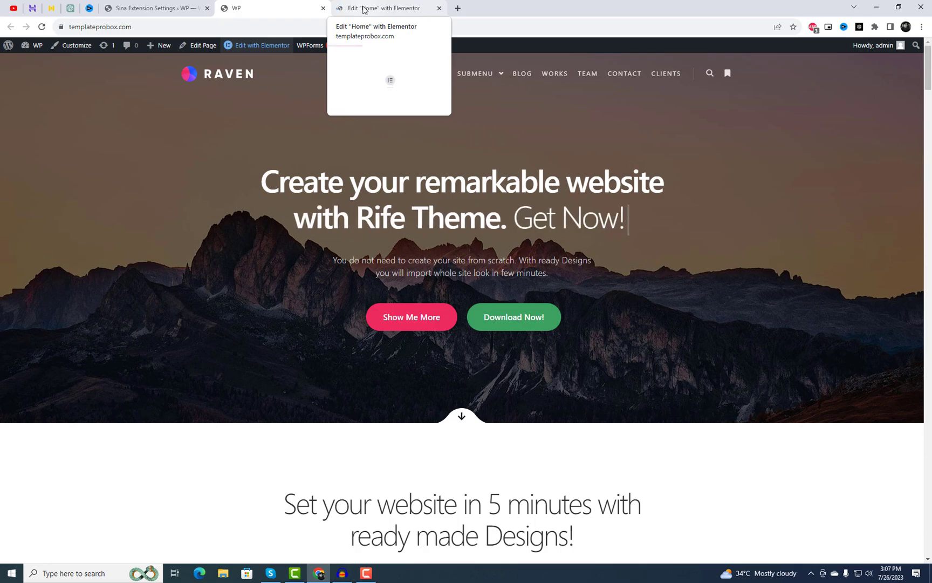
In the Elementor editor, search 'coun' and drop Sina Countdown into the hero under the heading
click(385, 9)
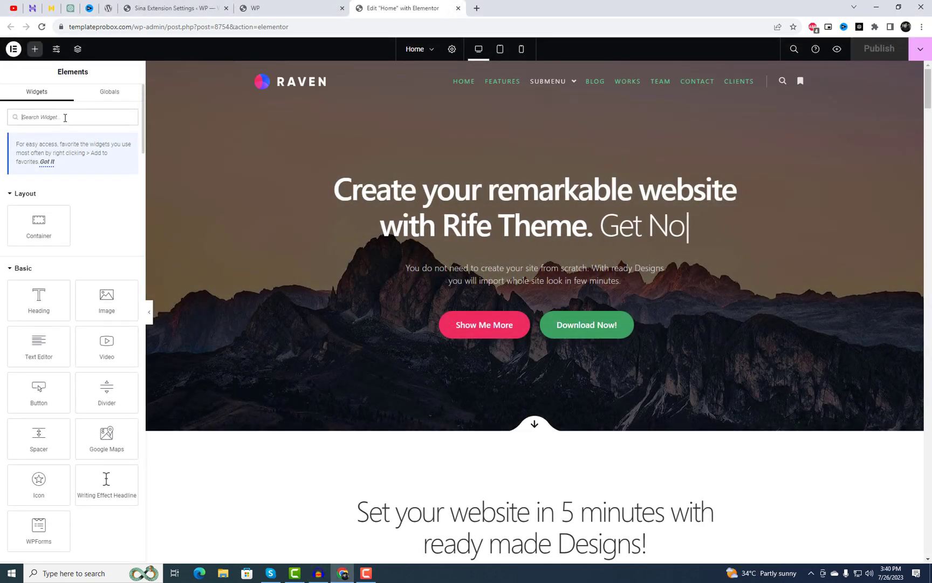
text(count)
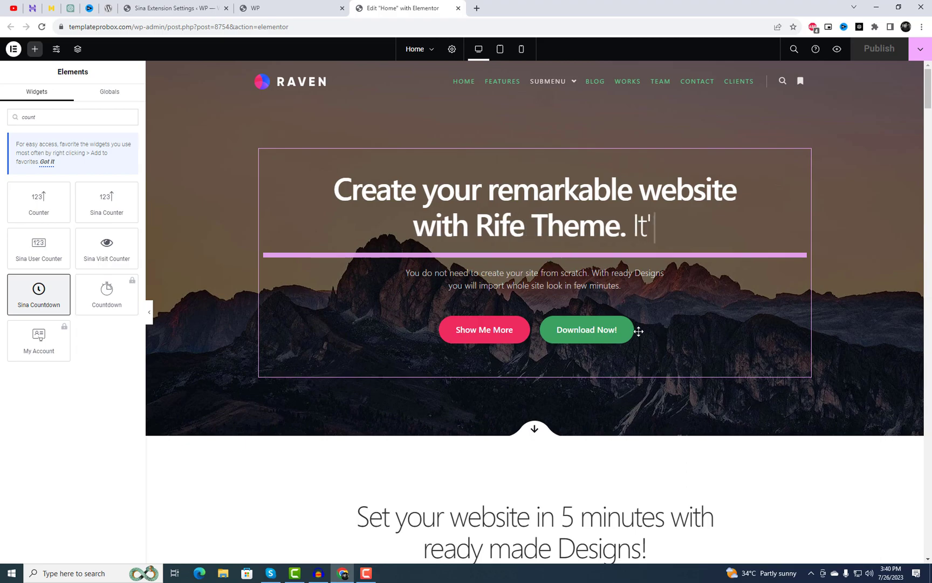
drag(38, 288, 534, 291)
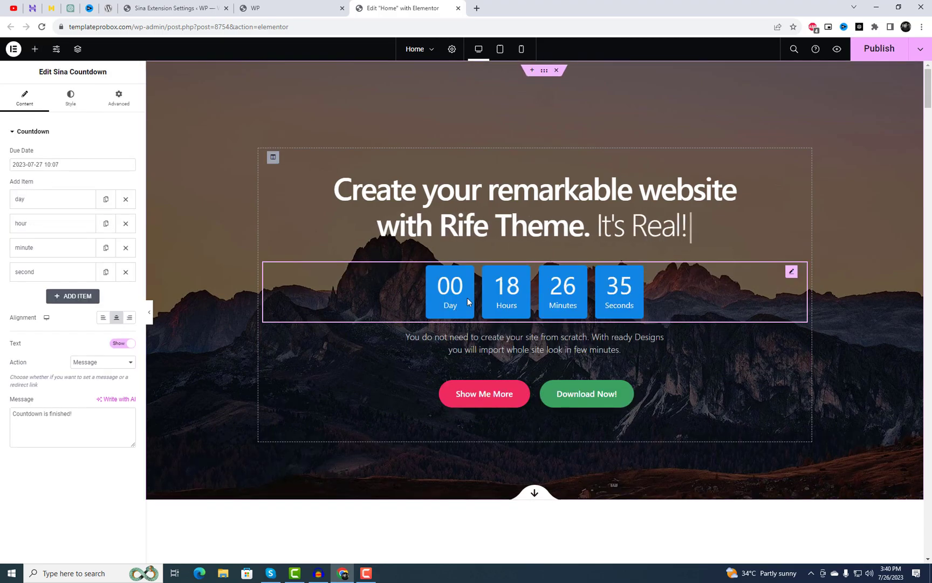
Set the countdown Due Date to 31 July 2023, keep the finish action as a message, and move to styling
click(73, 165)
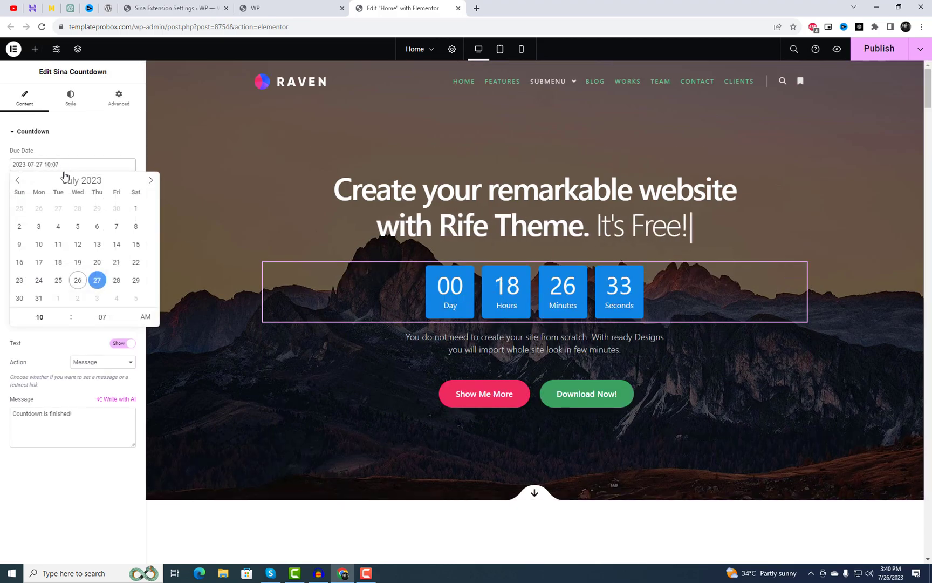
click(39, 298)
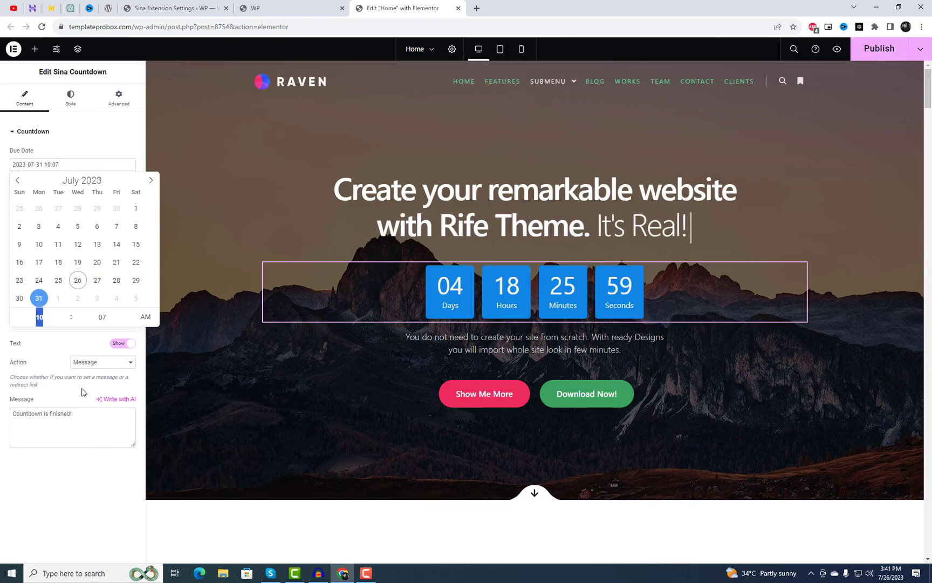
click(103, 363)
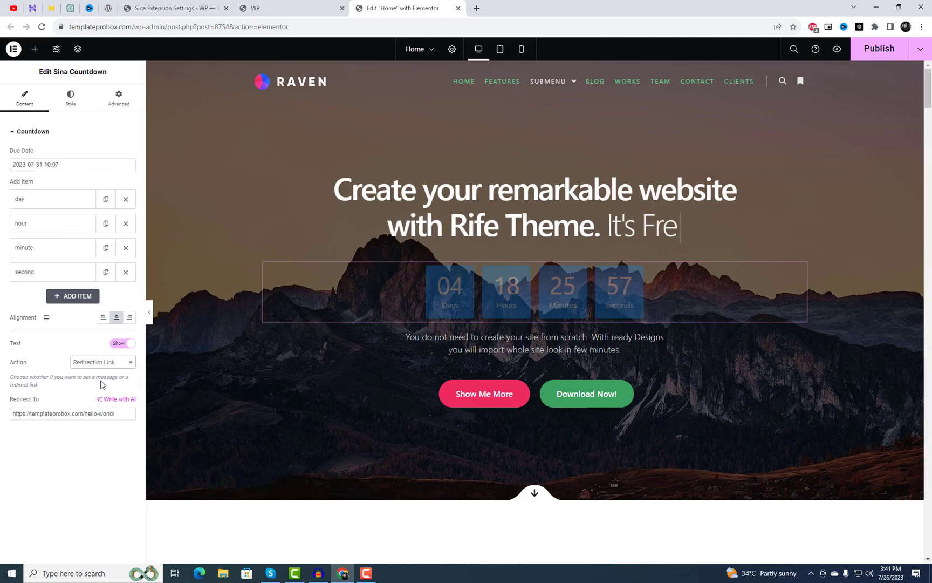
click(102, 361)
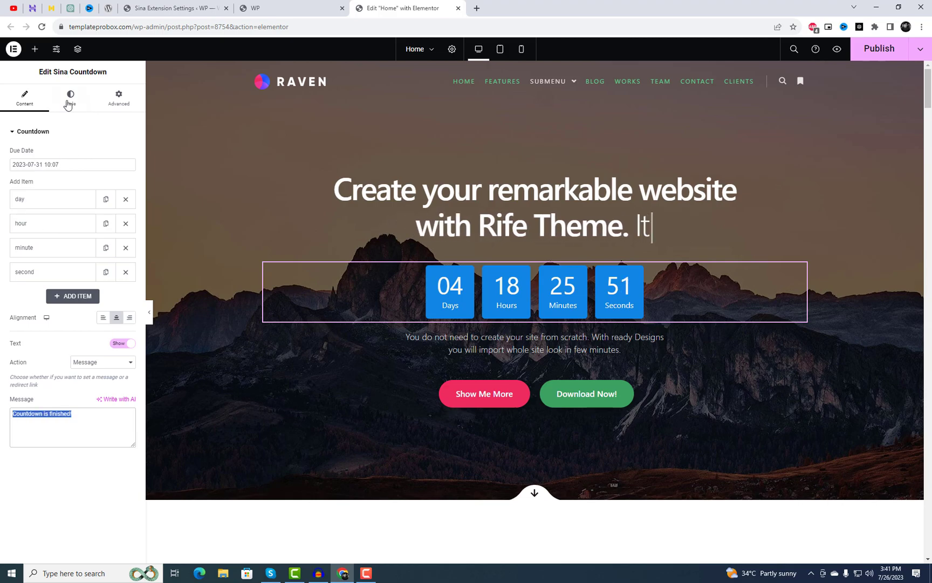
click(70, 95)
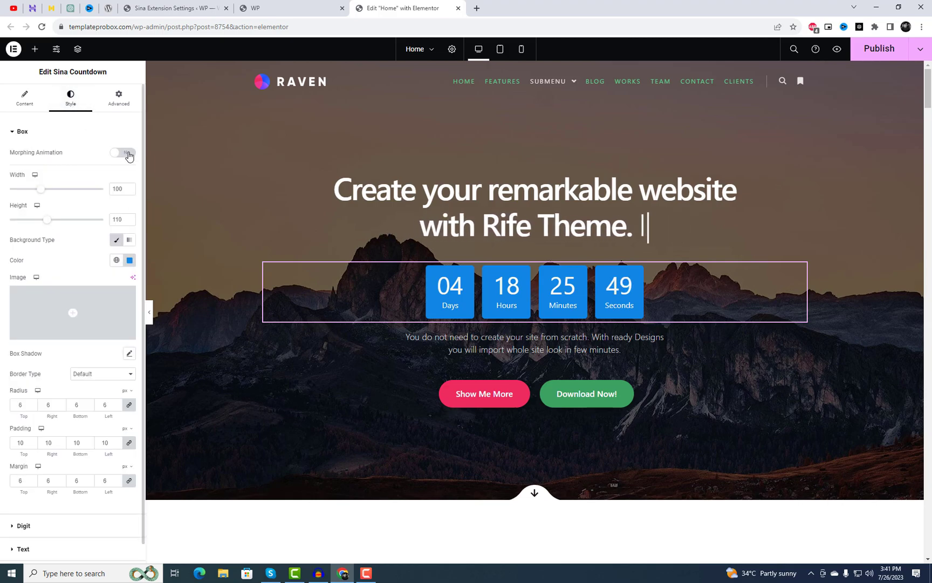
Enable morphing animation with a dark-blue to deep-pink gradient background and slightly larger circles
click(117, 153)
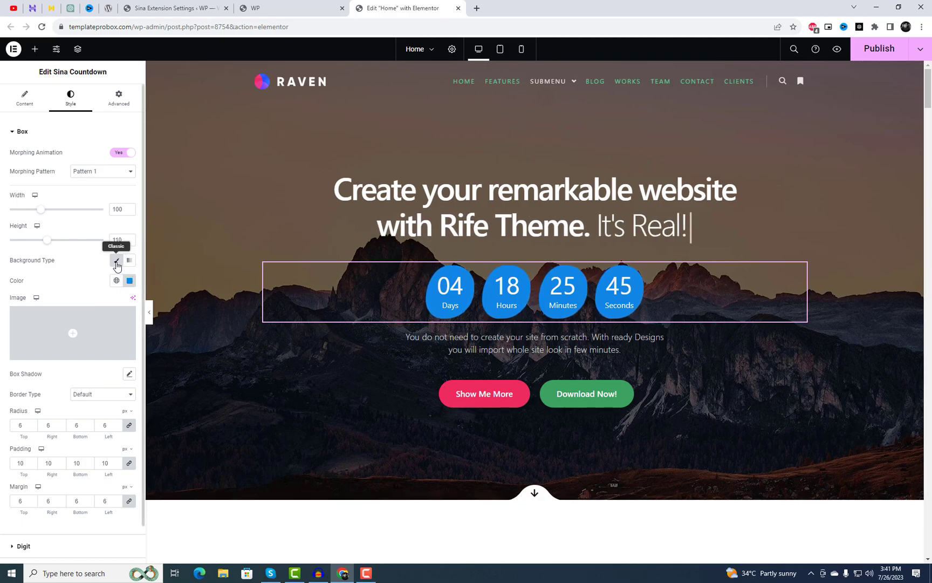
click(129, 260)
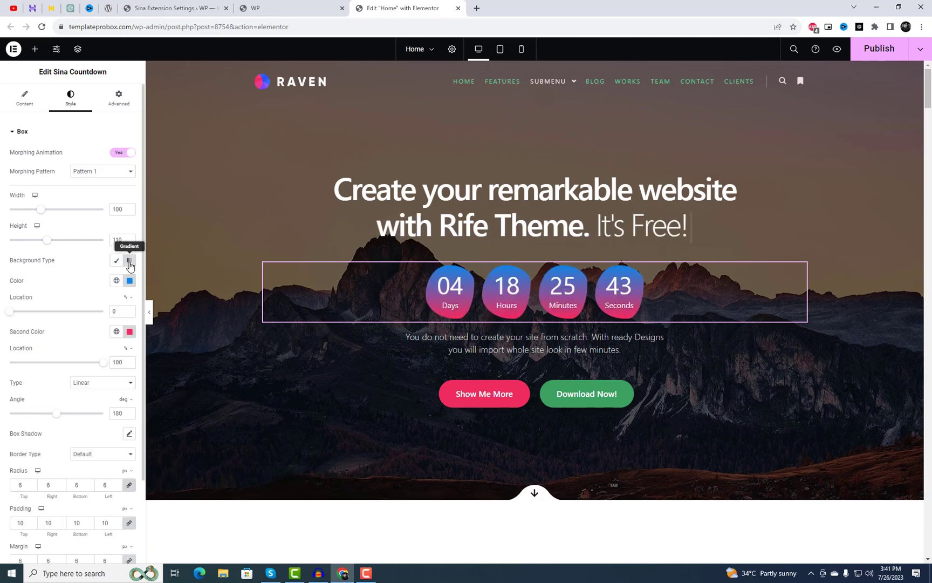
click(130, 280)
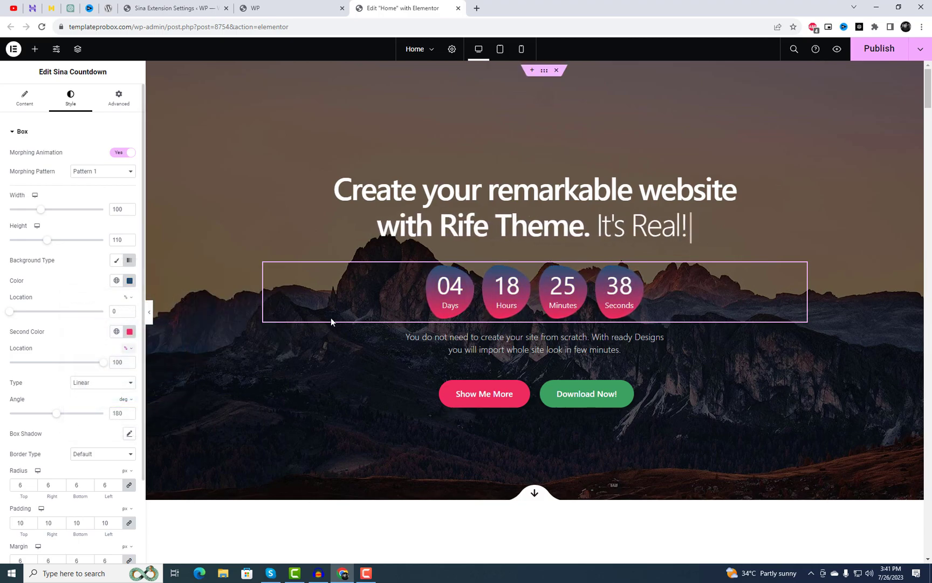
click(130, 331)
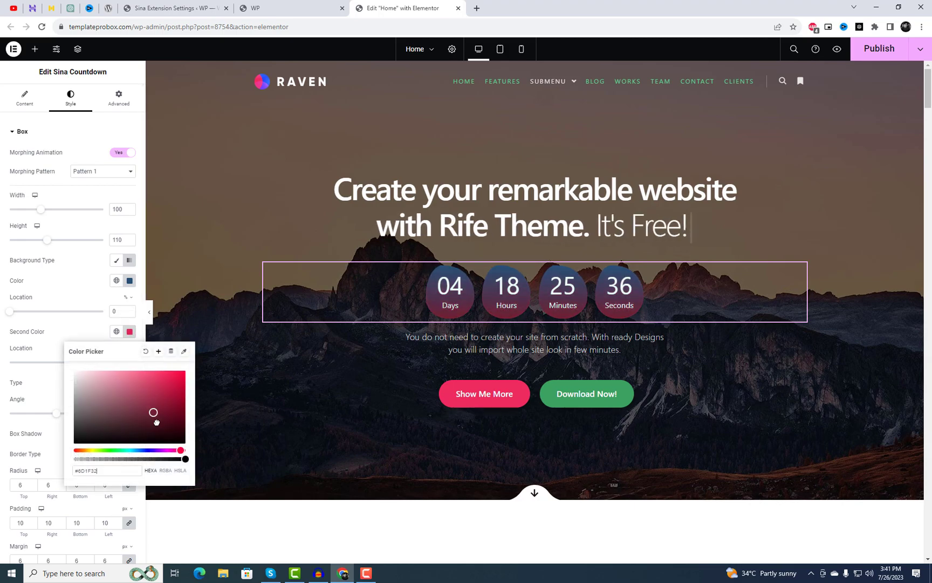
drag(153, 412, 114, 389)
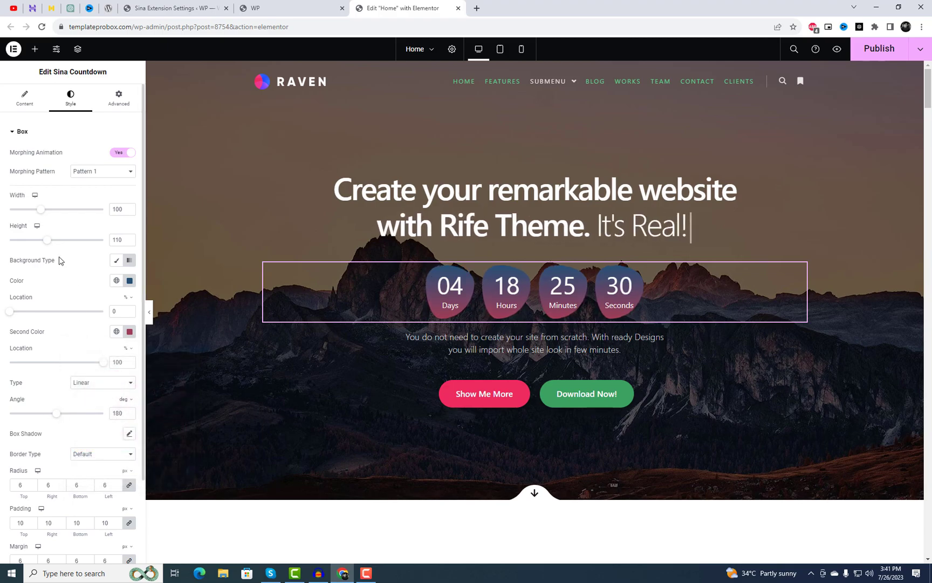
drag(41, 210, 48, 209)
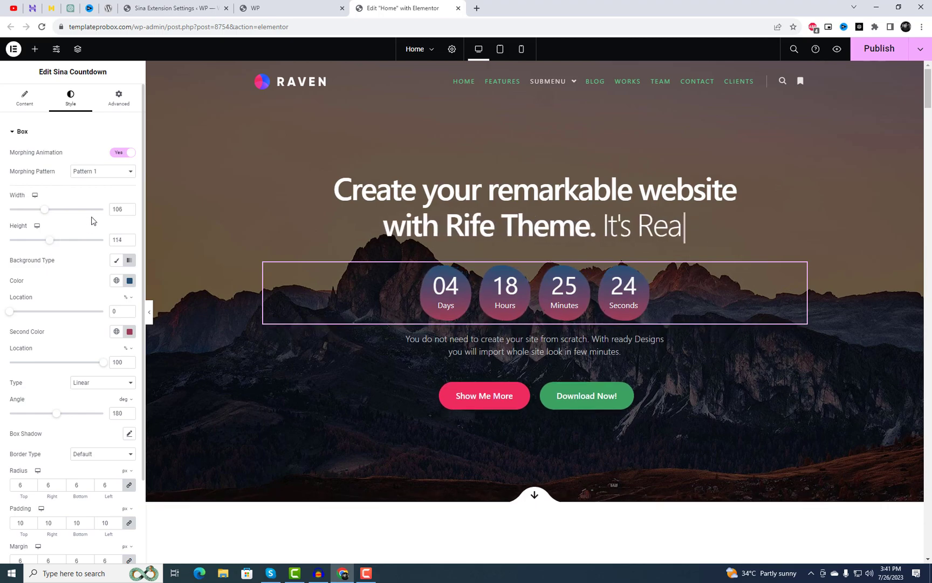
Cycle through the Morphing Pattern options and pick one for the circles
click(103, 170)
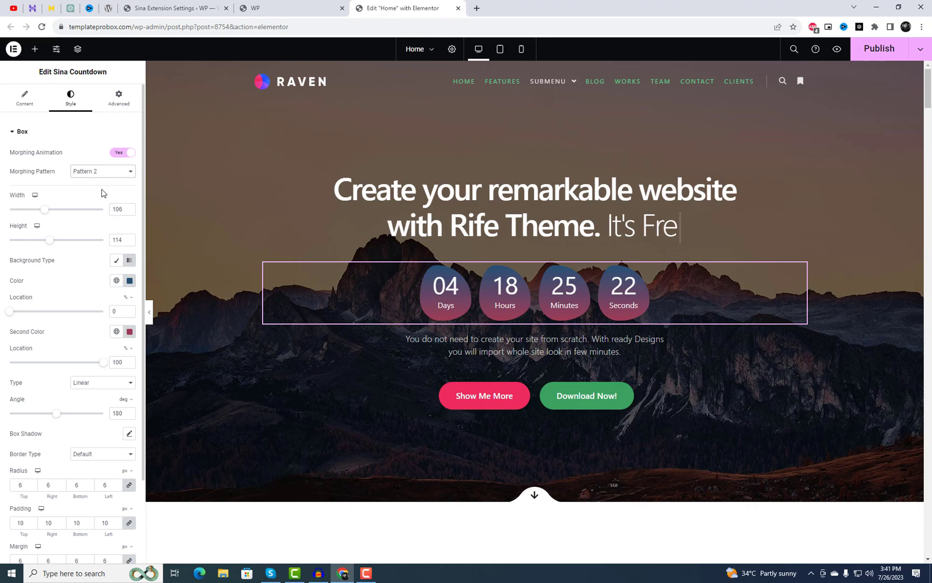
click(103, 170)
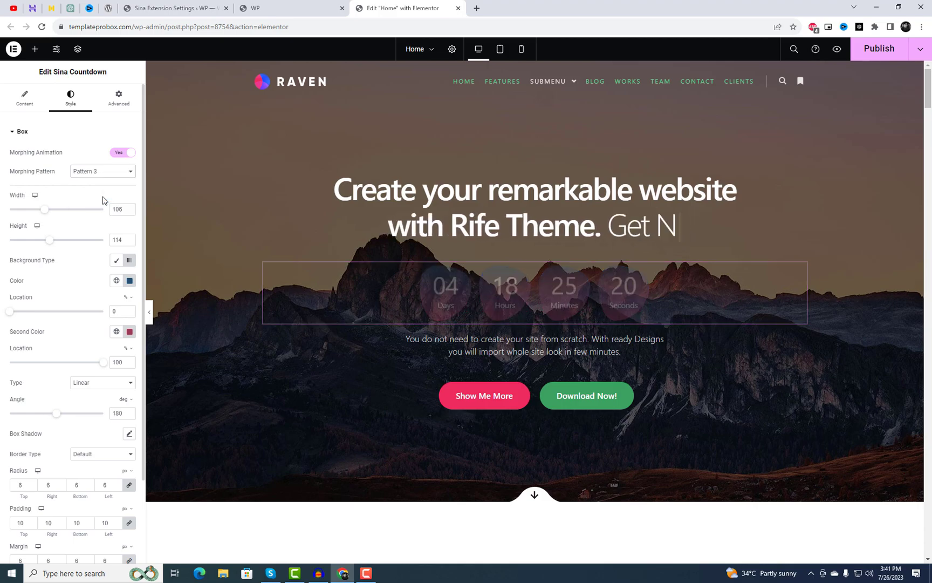
click(103, 170)
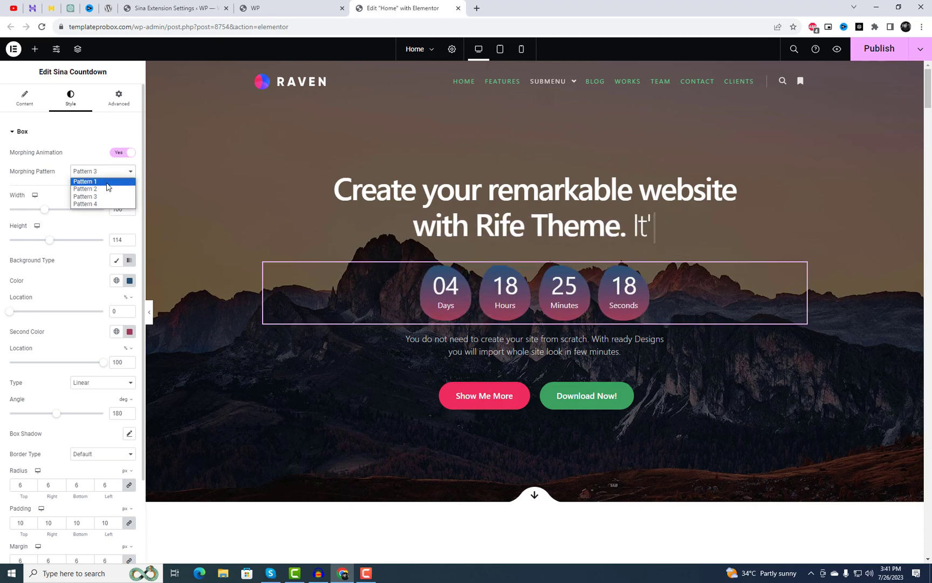
click(85, 203)
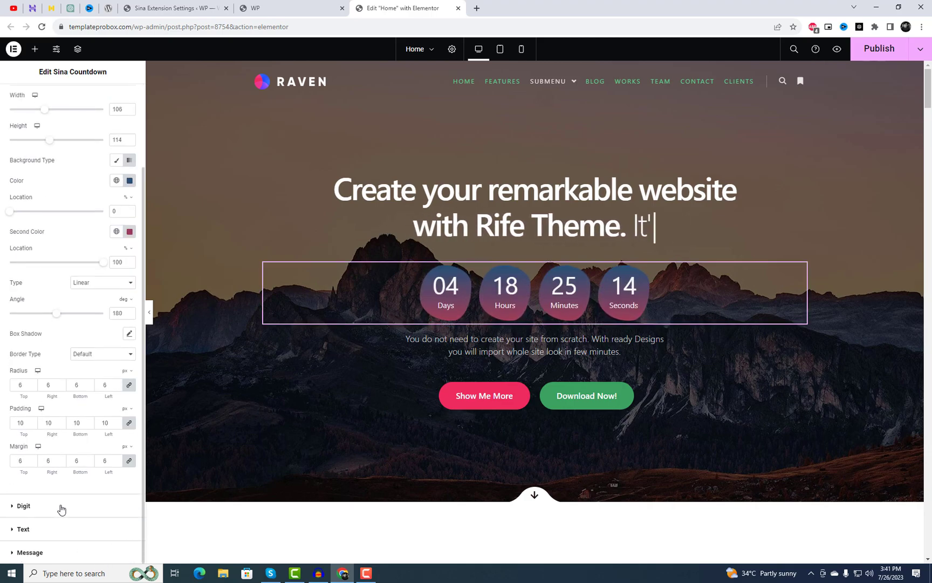
click(23, 506)
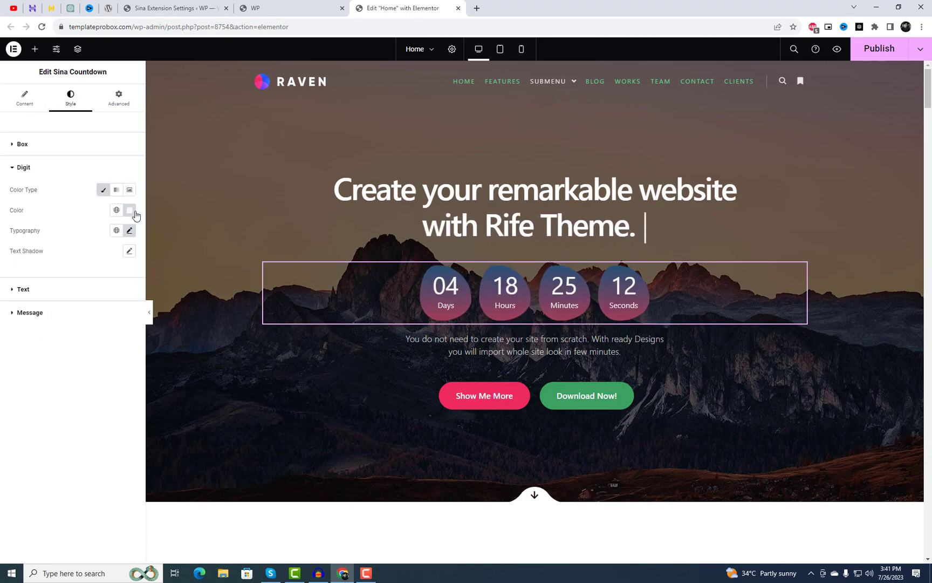
click(129, 210)
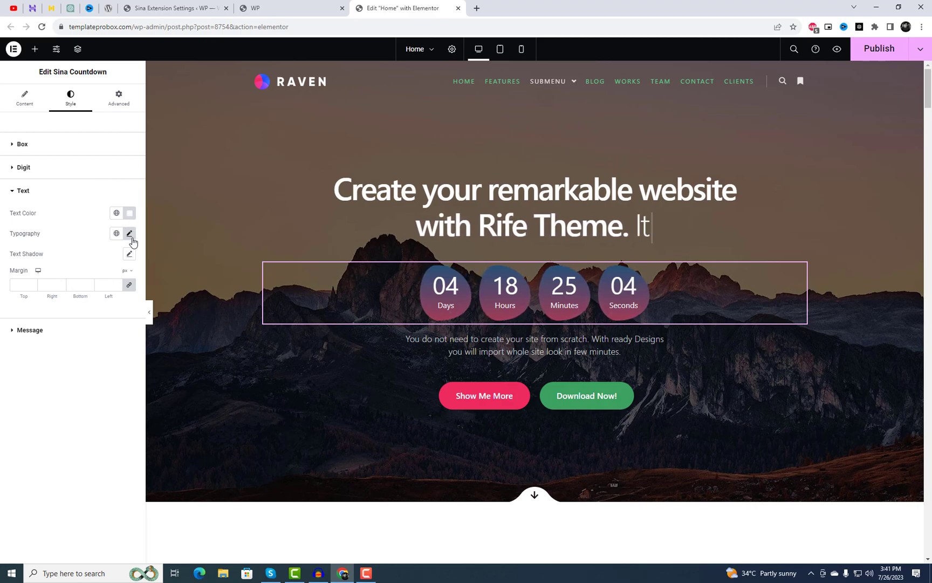
click(129, 233)
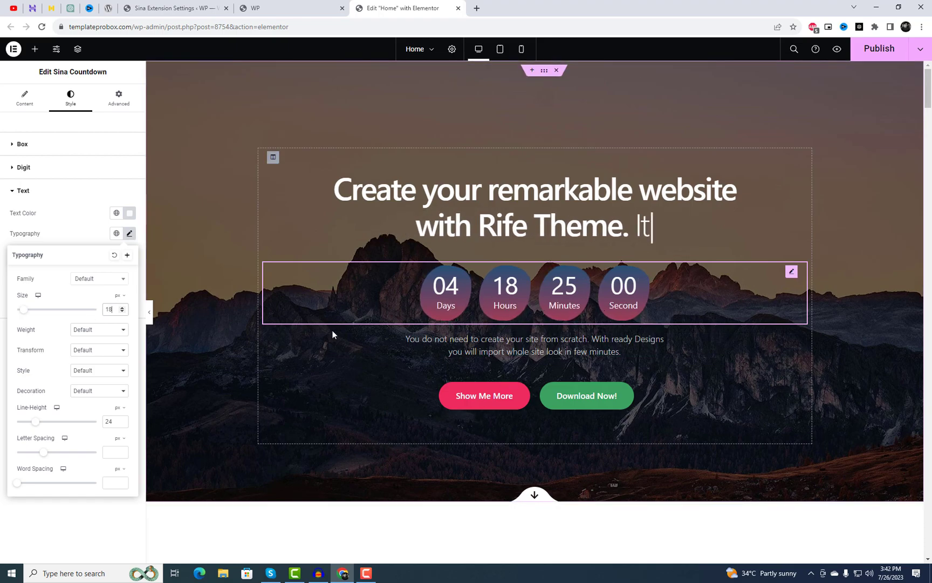
click(130, 233)
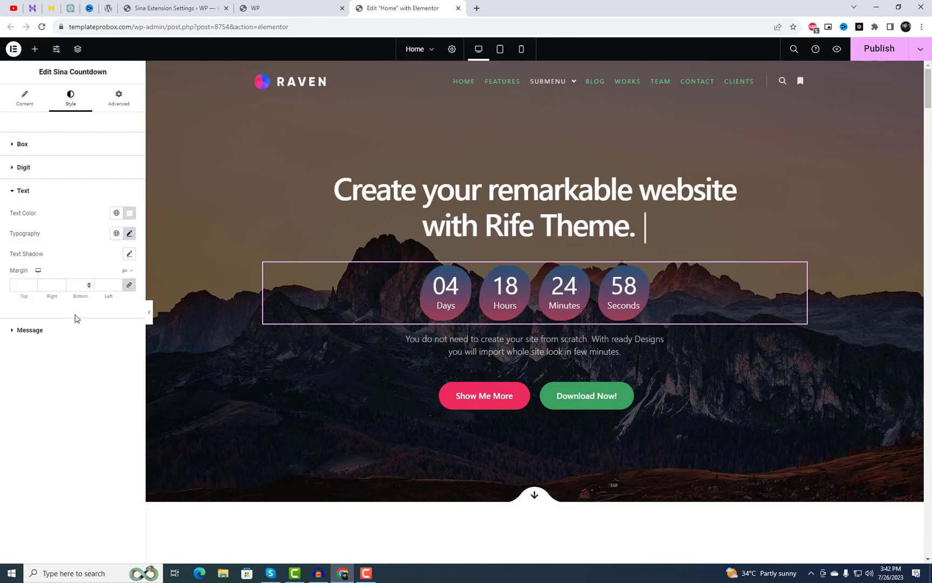
click(30, 214)
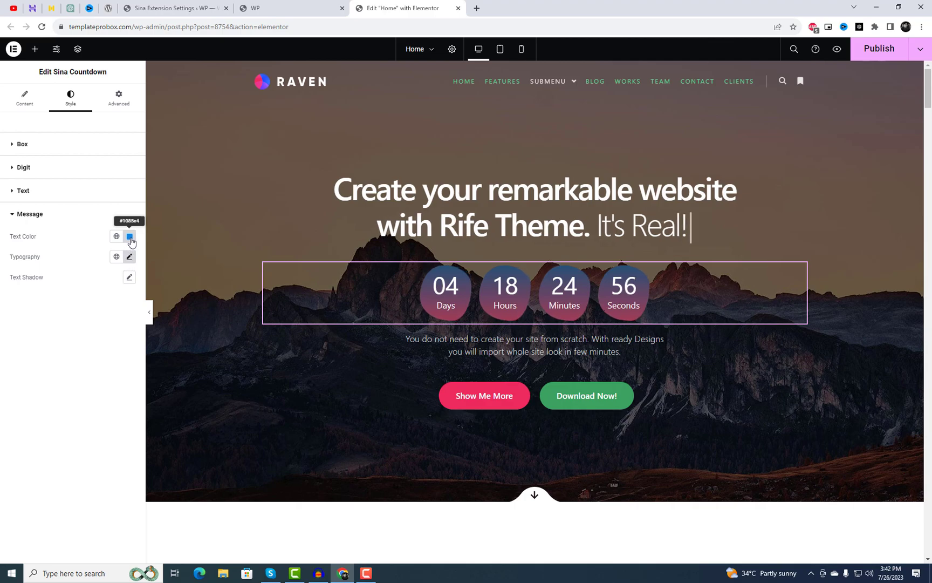
click(29, 213)
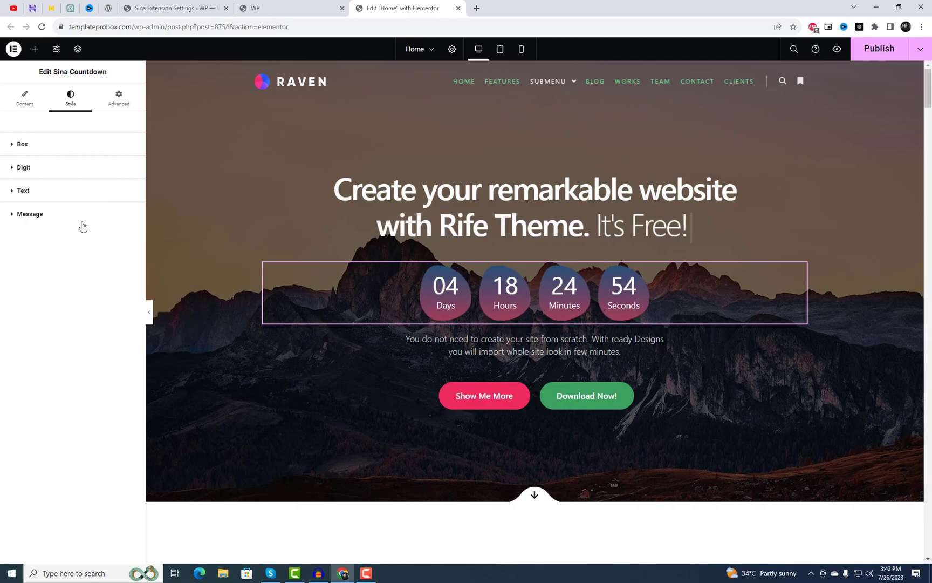
click(878, 49)
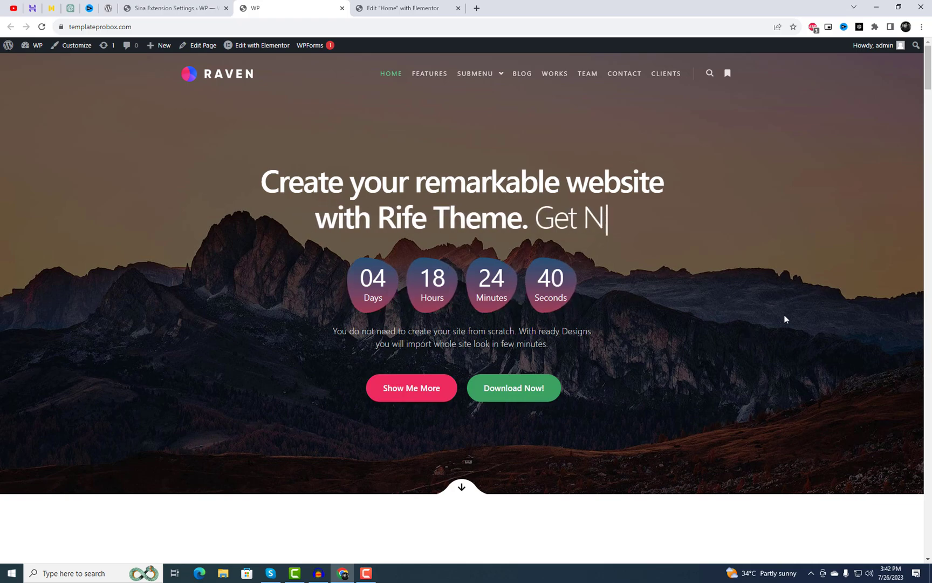
Return to the Sina Extension widget settings in the WordPress dashboard
click(173, 8)
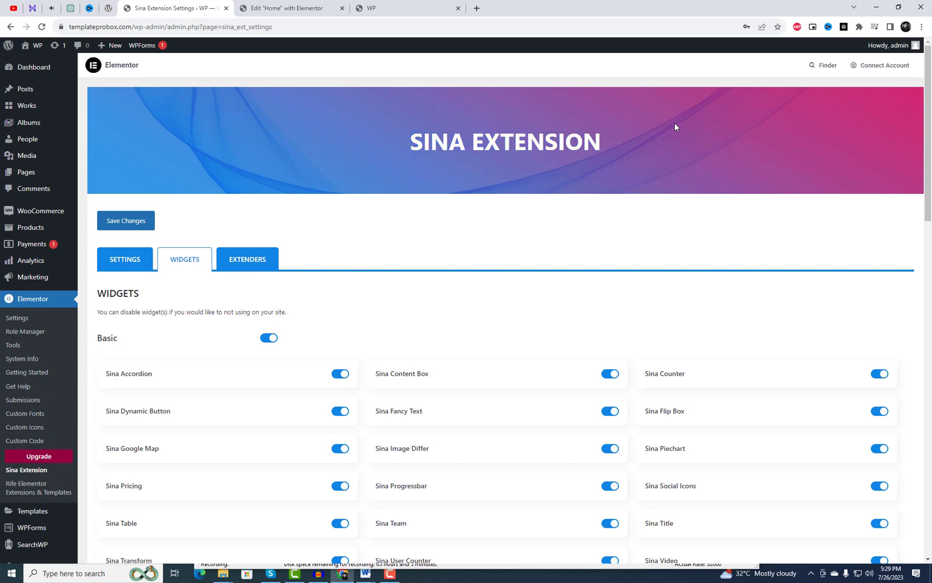
Scroll the enabled widget toggles, then view the live Raven homepage in a new tab
scroll(down, 3)
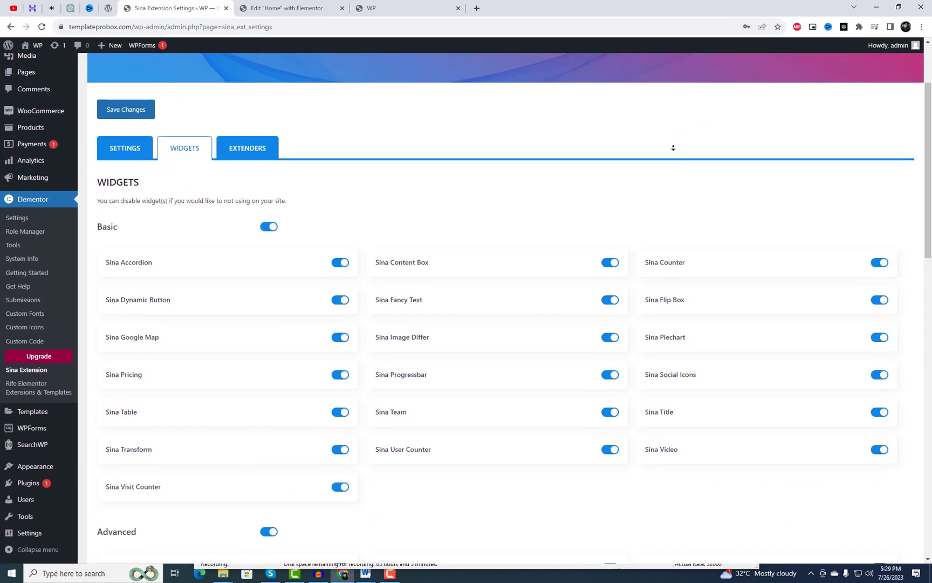
scroll(down, 3)
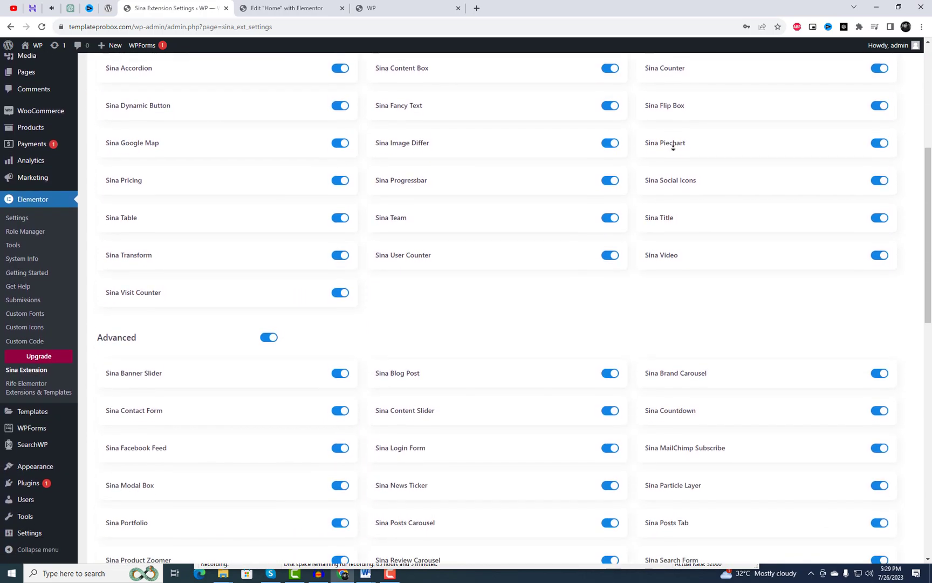
scroll(down, 3)
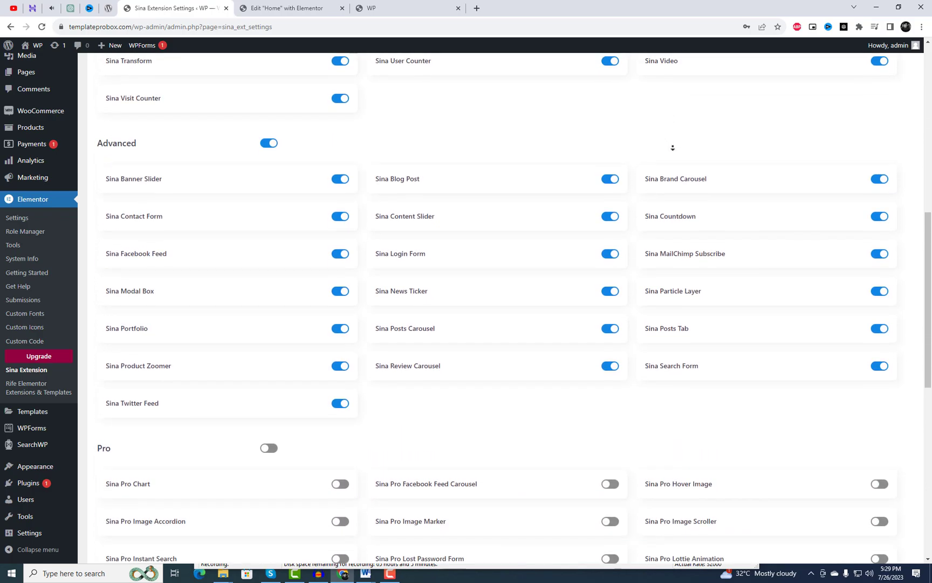
scroll(down, 3)
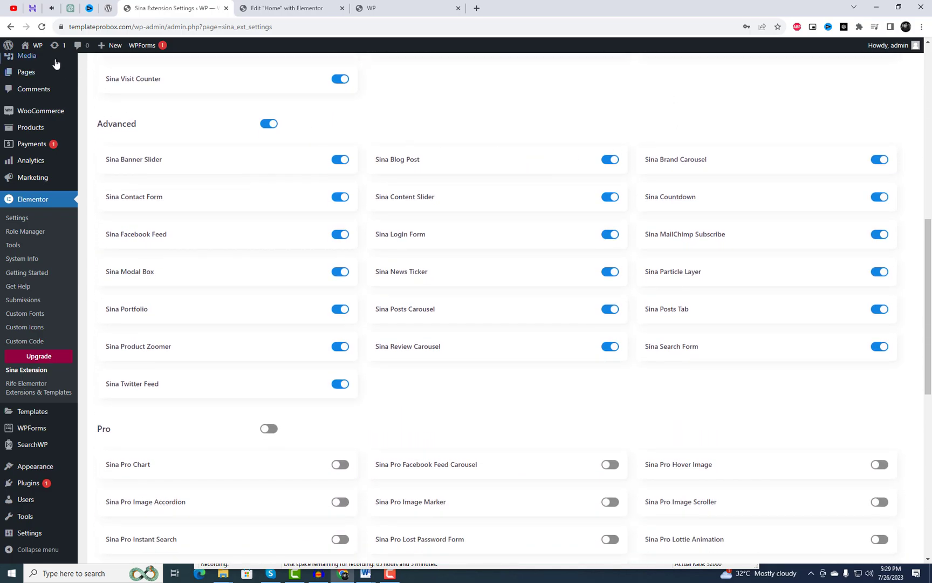
click(275, 9)
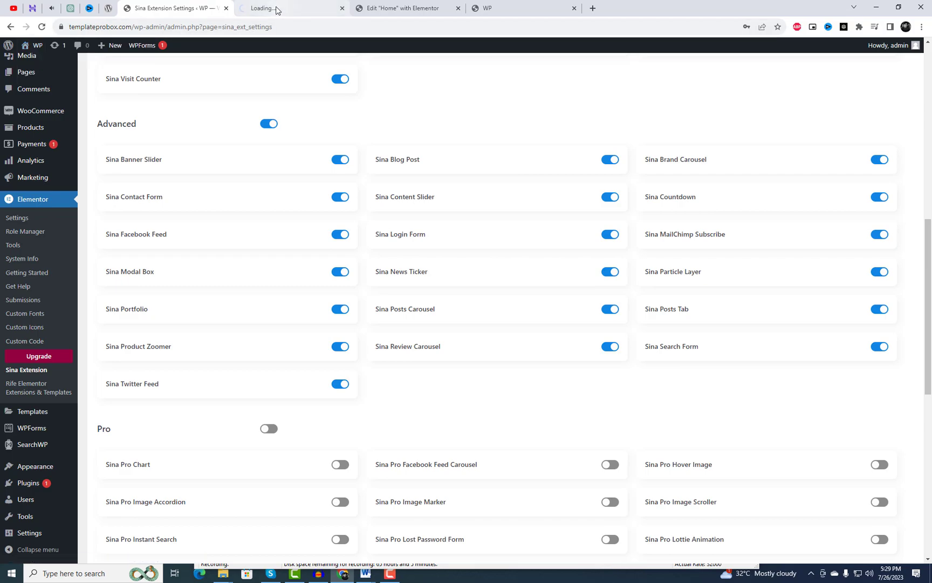
click(282, 8)
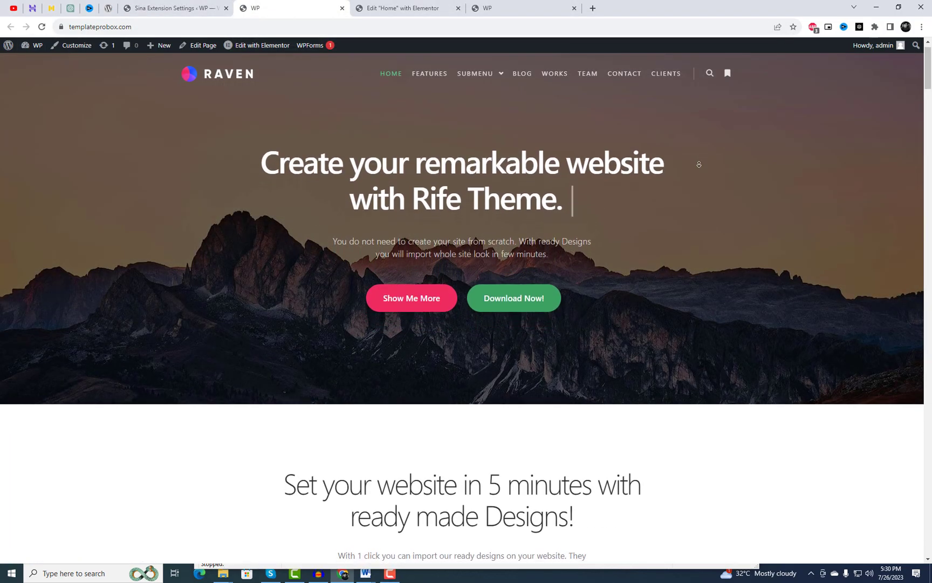
scroll(down, 3)
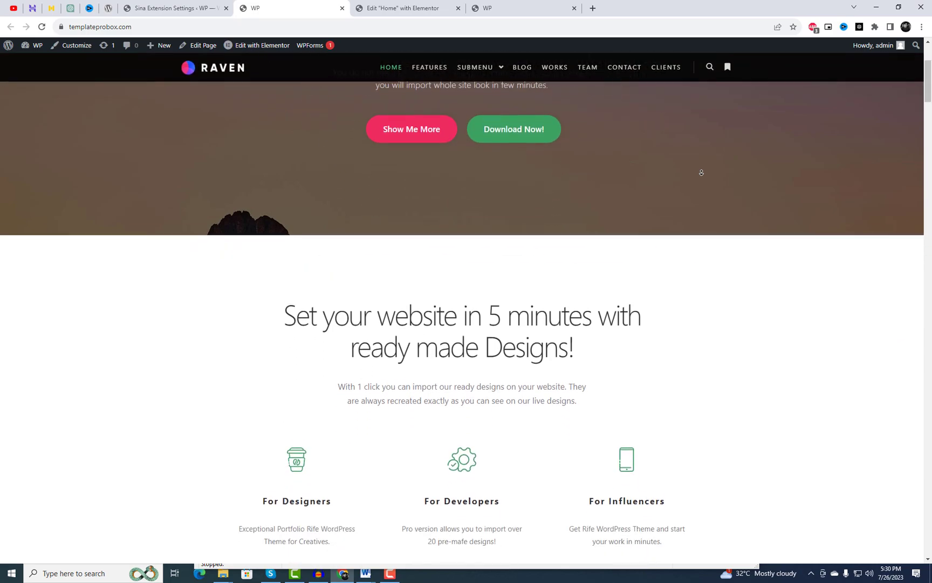
scroll(down, 3)
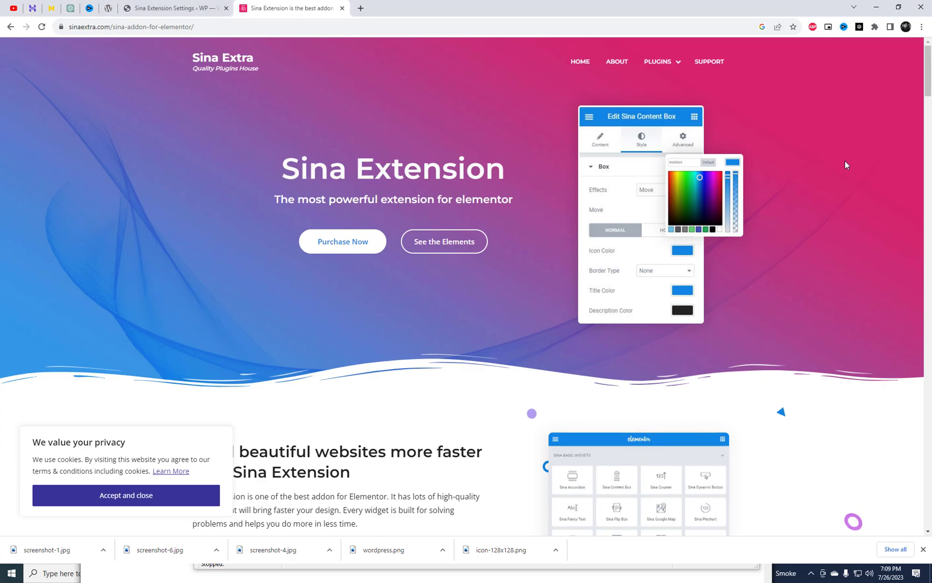
Scroll sinaextra.com's Basic and Advanced widget catalogues down to the Pro Widgets heading
scroll(down, 3)
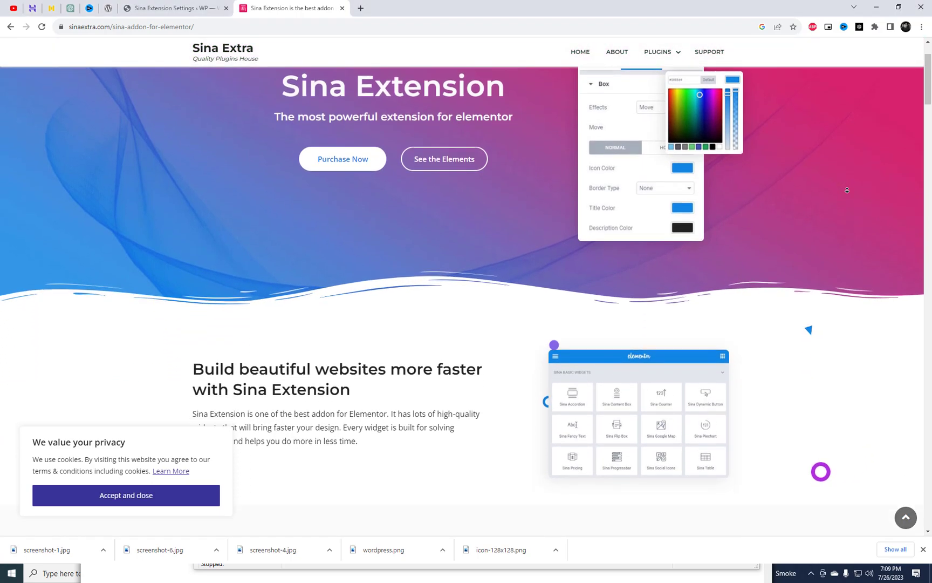
scroll(down, 3)
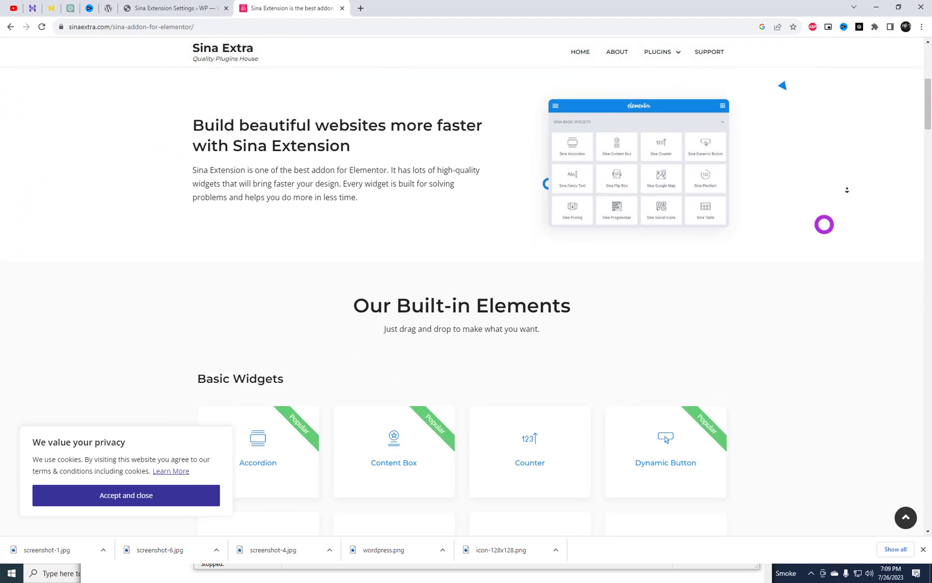
scroll(down, 3)
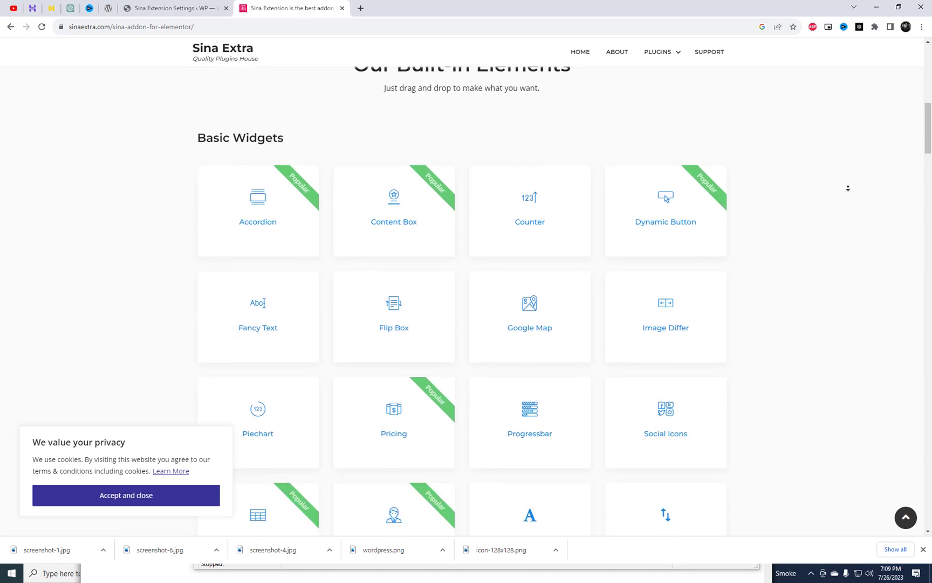
scroll(down, 3)
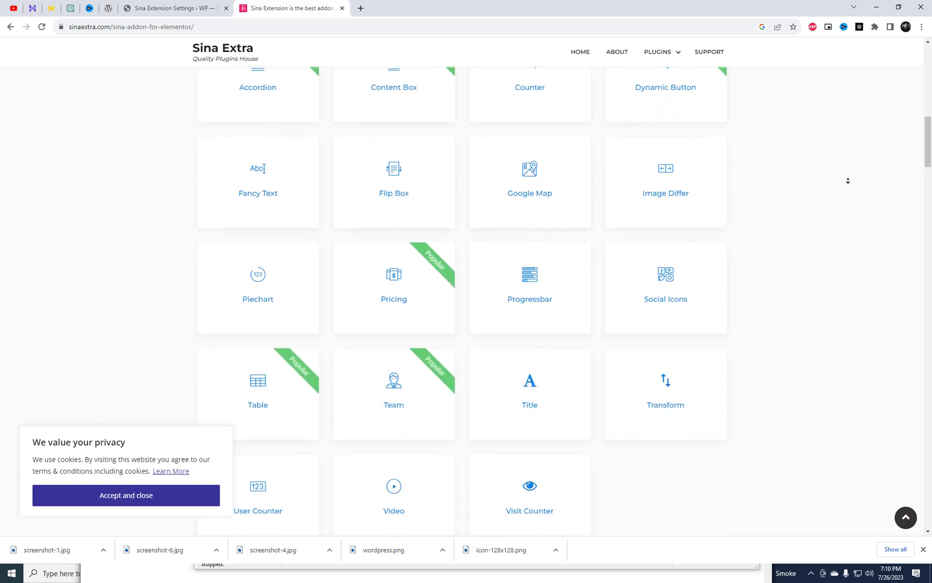
scroll(down, 3)
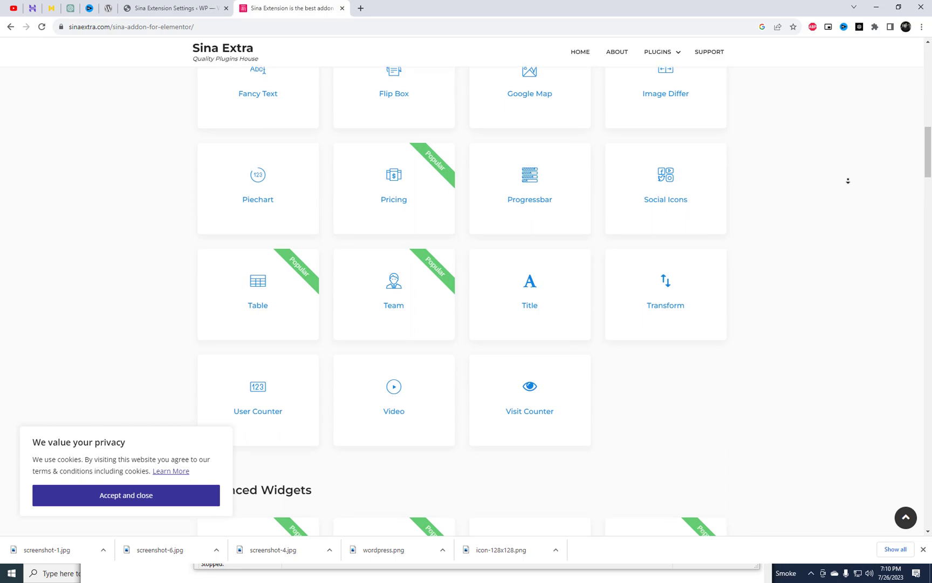
scroll(down, 3)
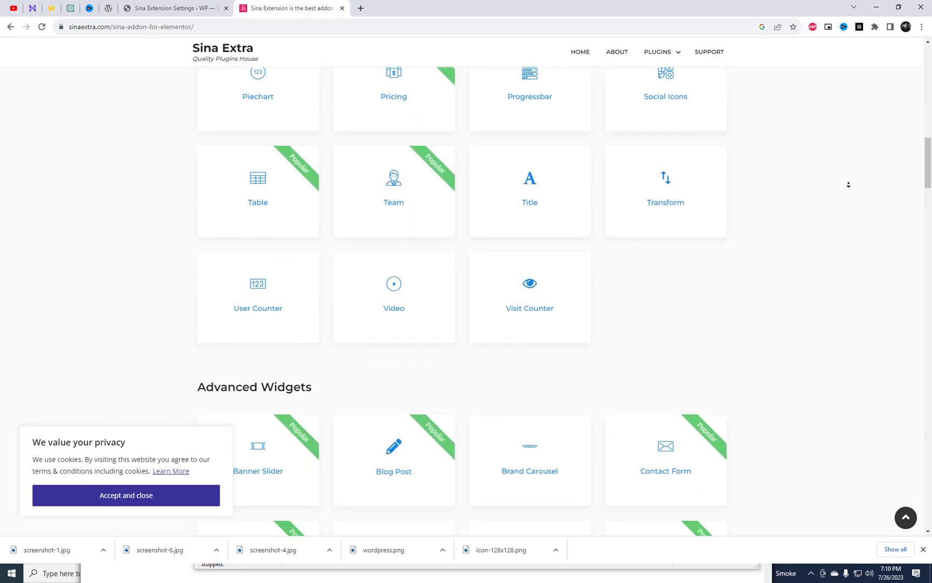
scroll(down, 3)
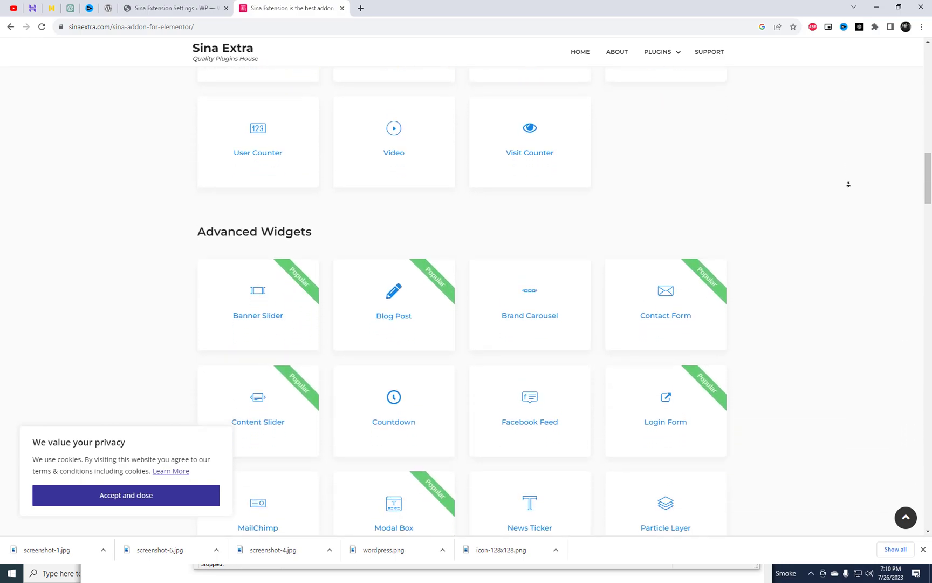
scroll(down, 3)
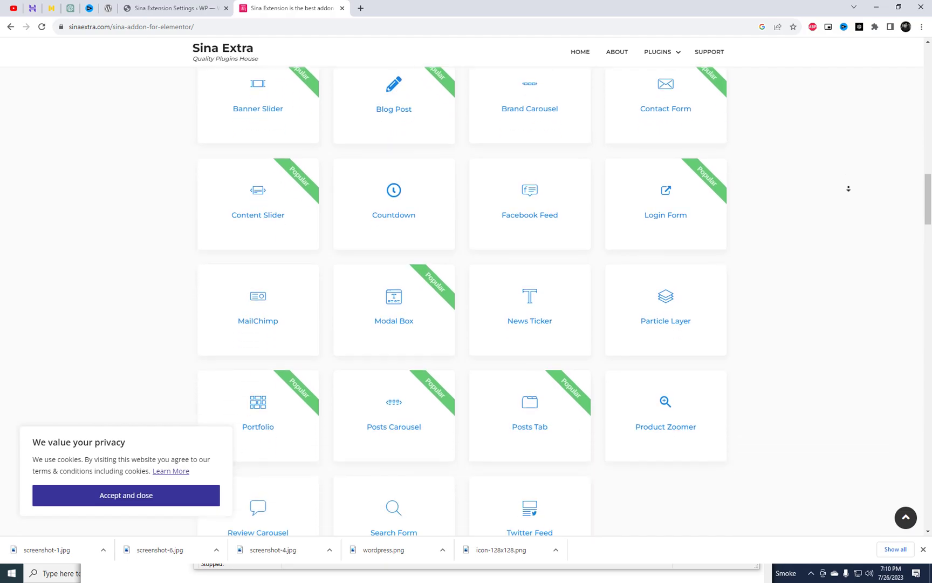
scroll(down, 3)
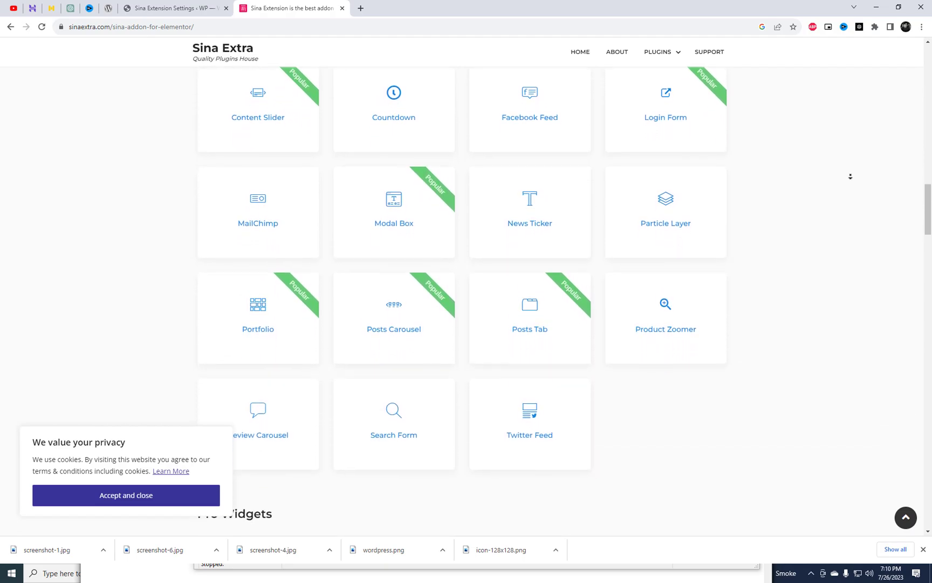